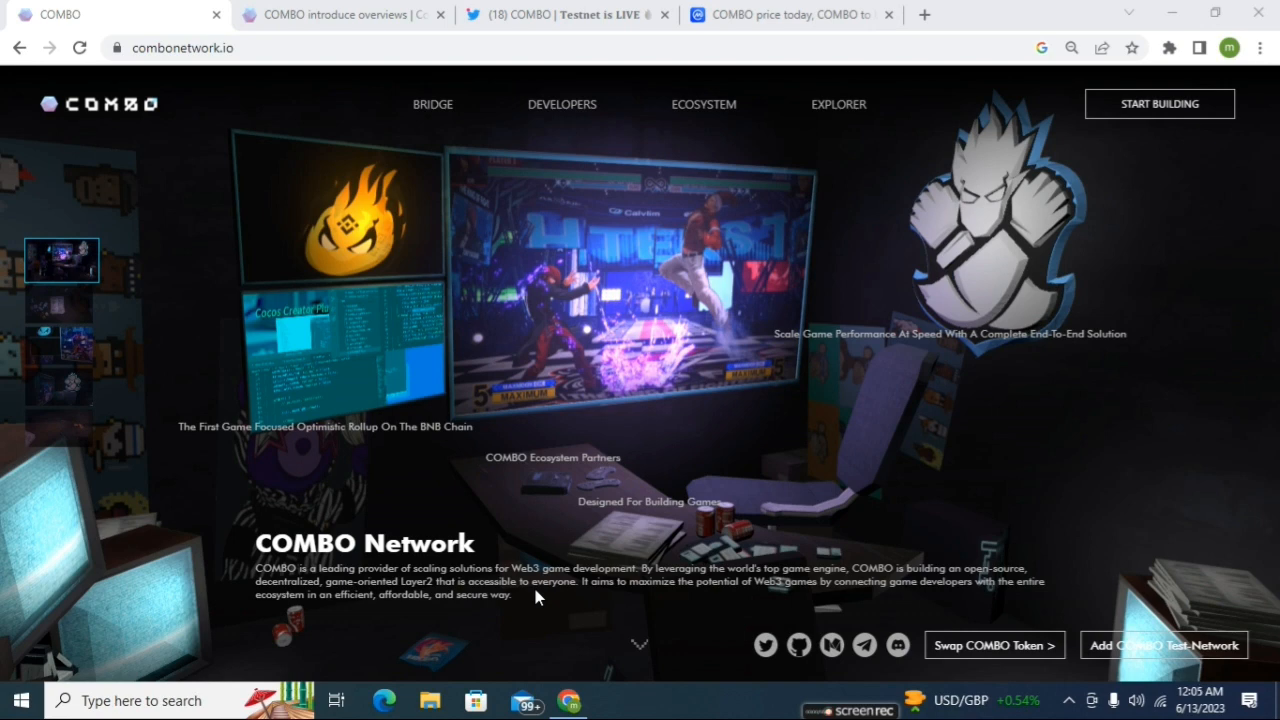
pyautogui.moveTo(540, 588)
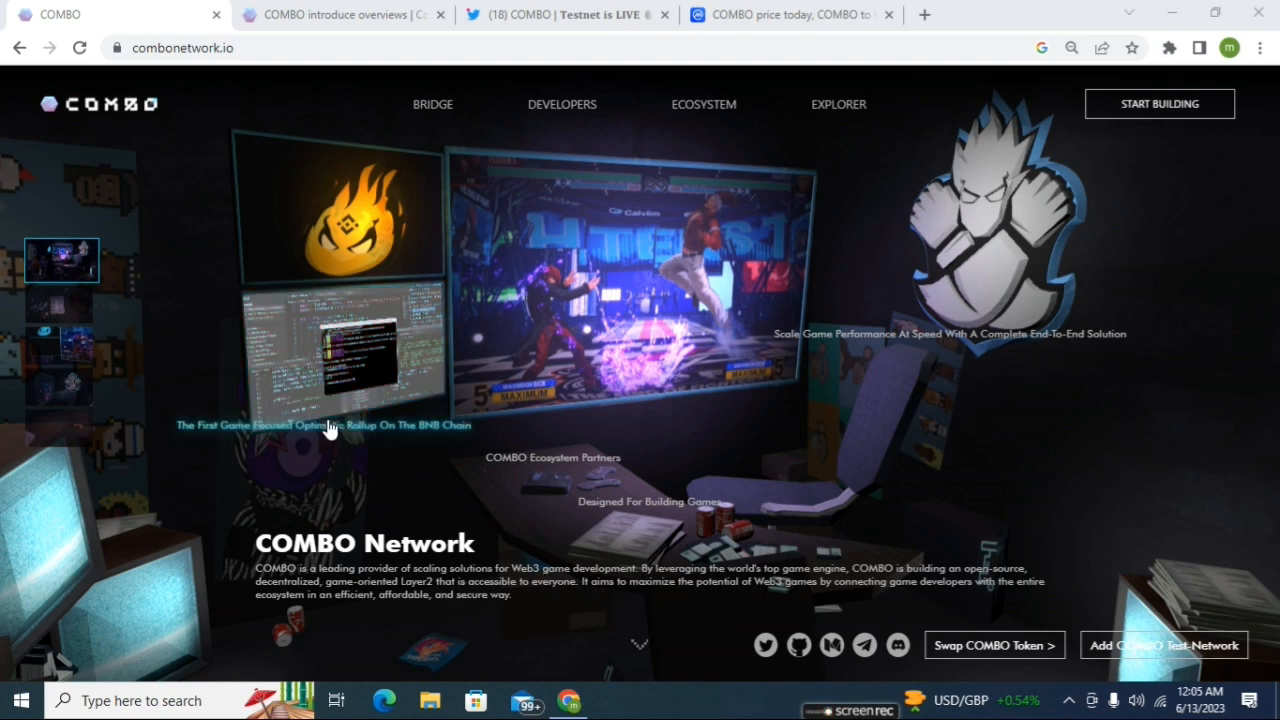
pyautogui.moveTo(445, 385)
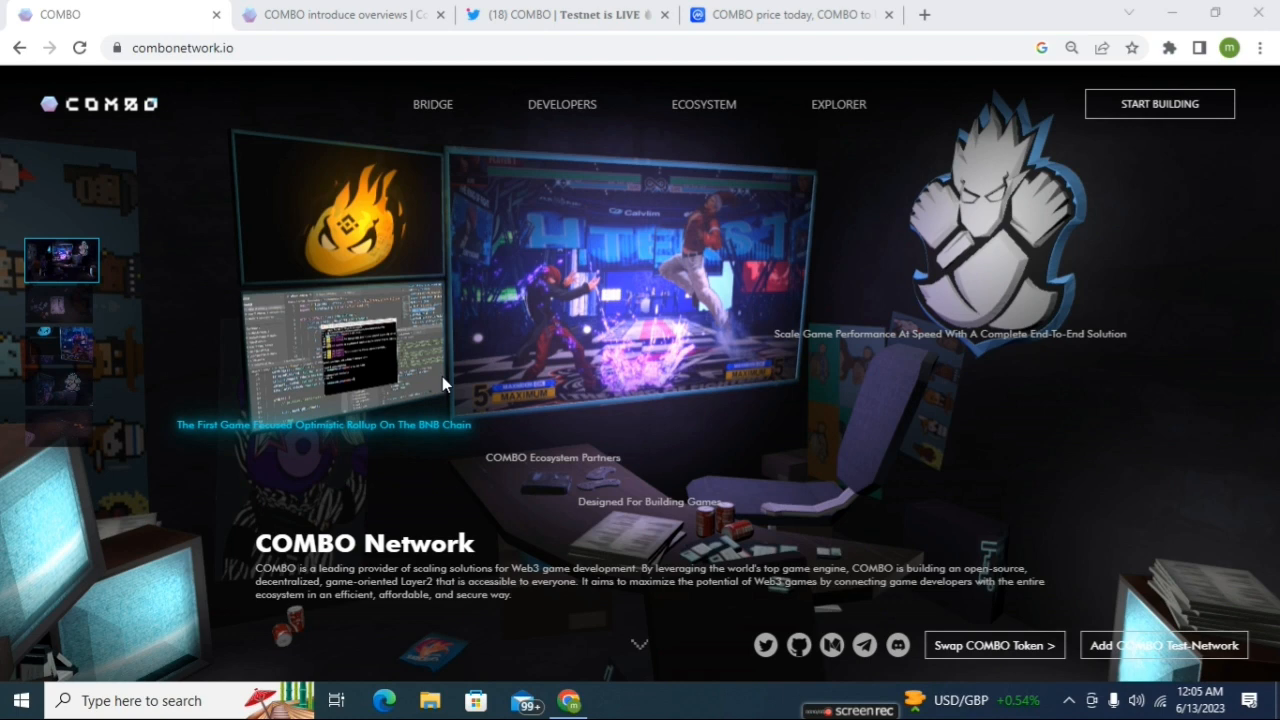
pyautogui.moveTo(615, 382)
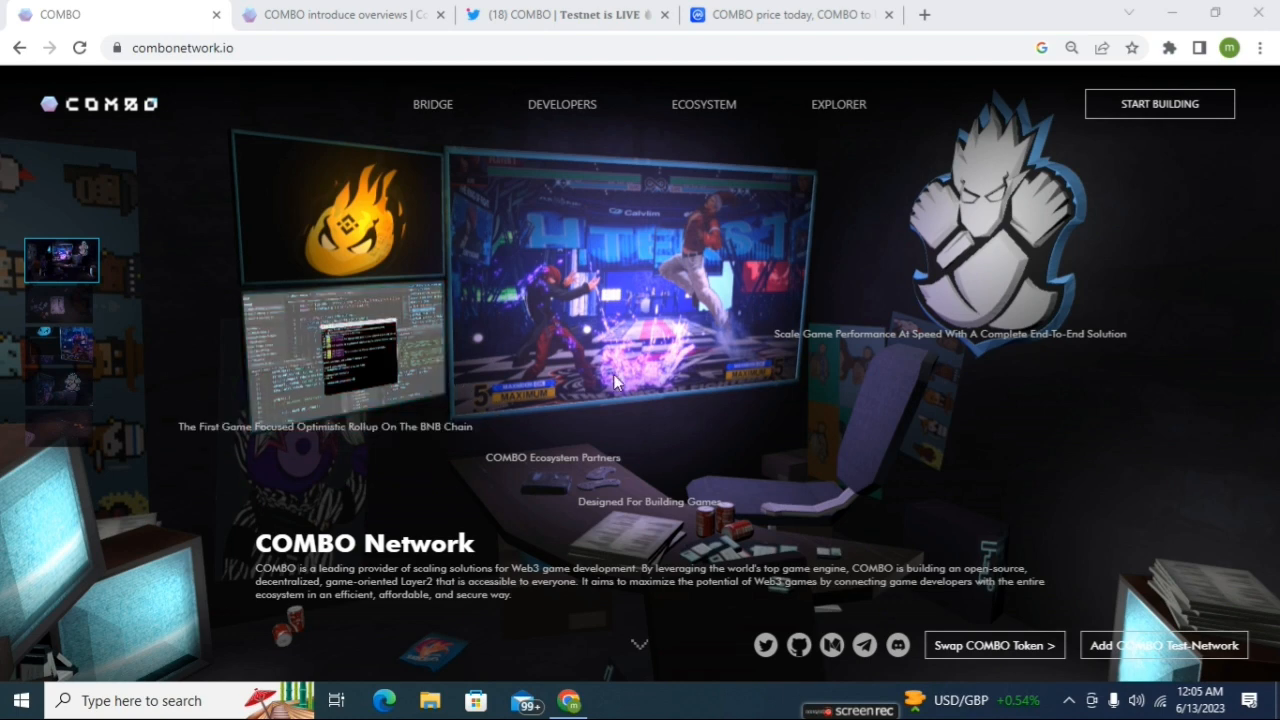
pyautogui.moveTo(675, 367)
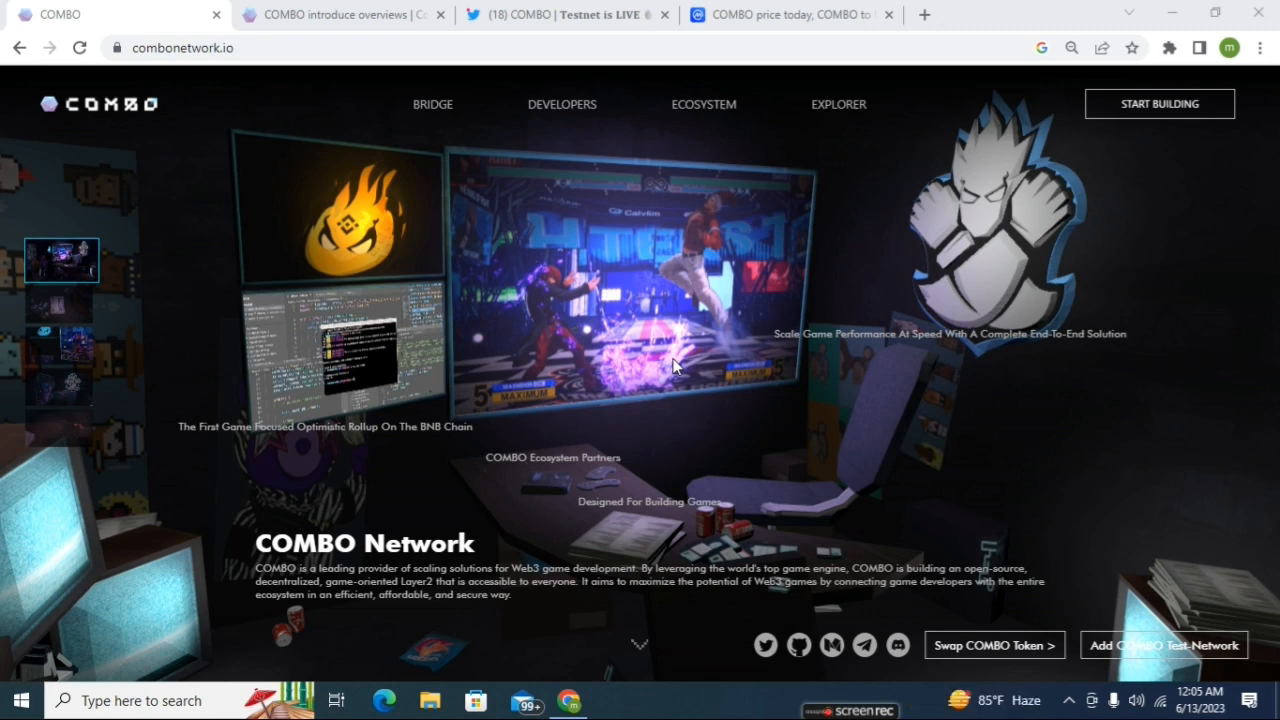
pyautogui.moveTo(181, 461)
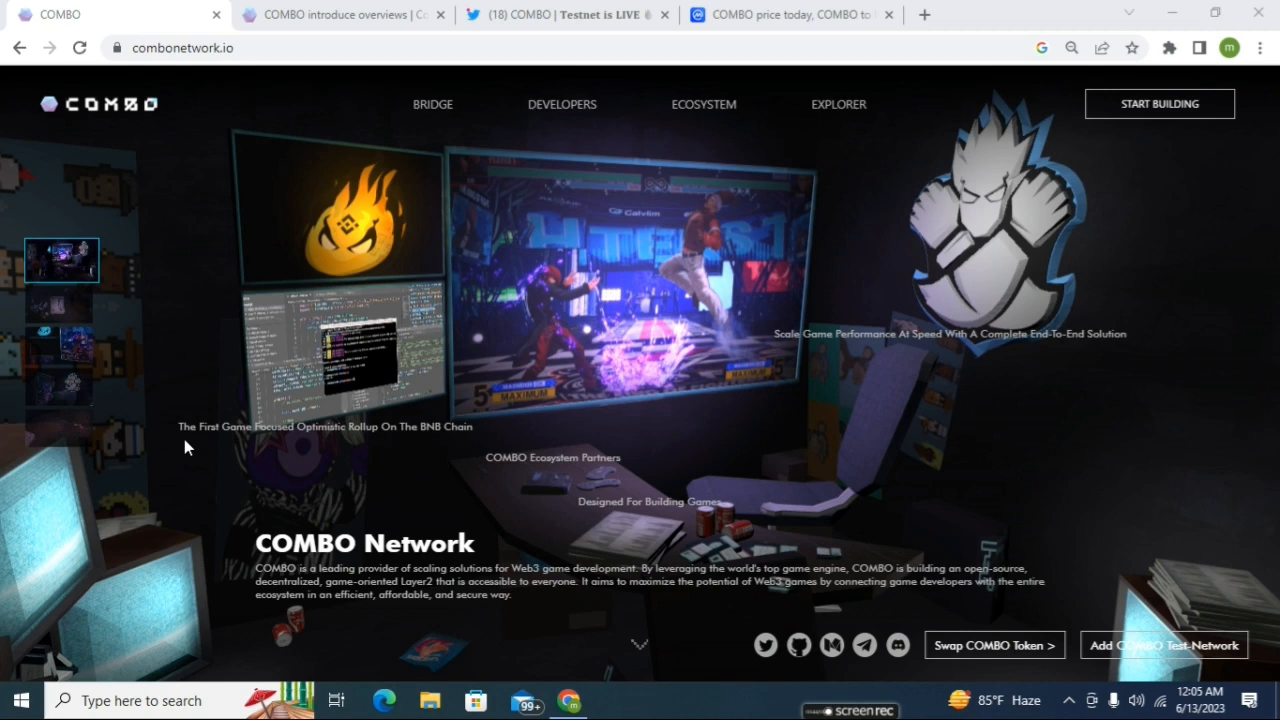
pyautogui.moveTo(378, 450)
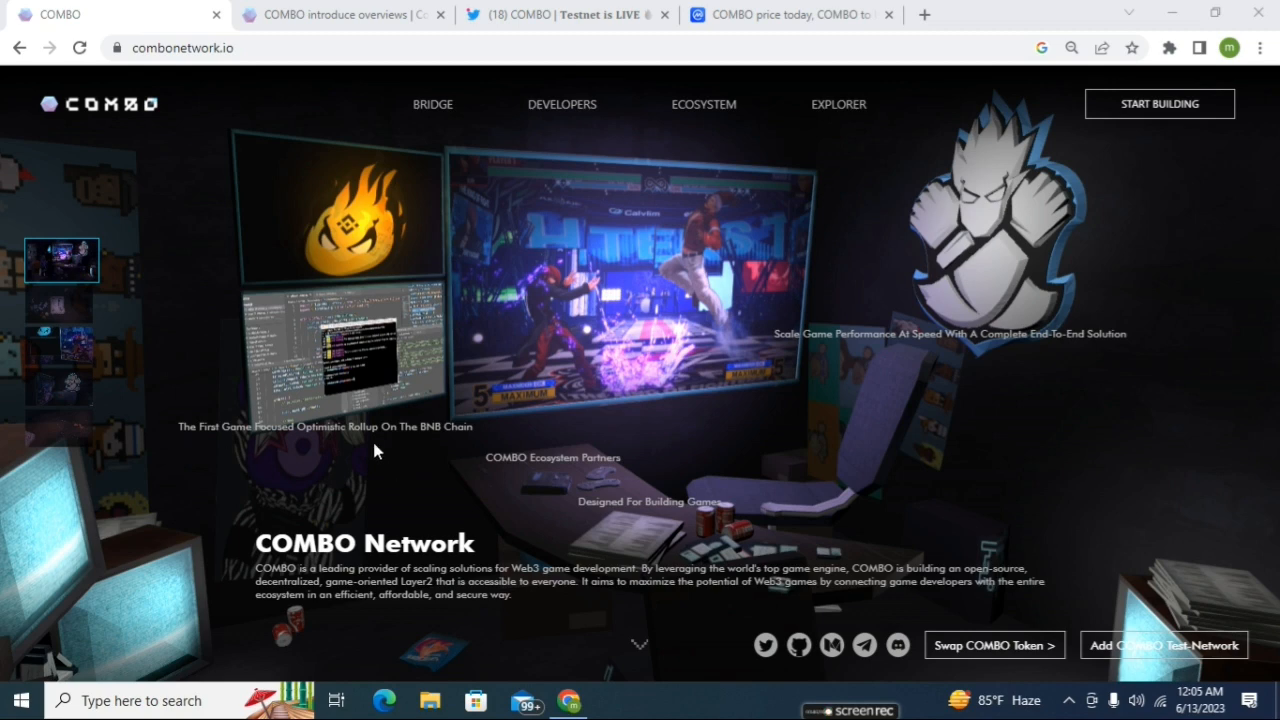
pyautogui.moveTo(472, 408)
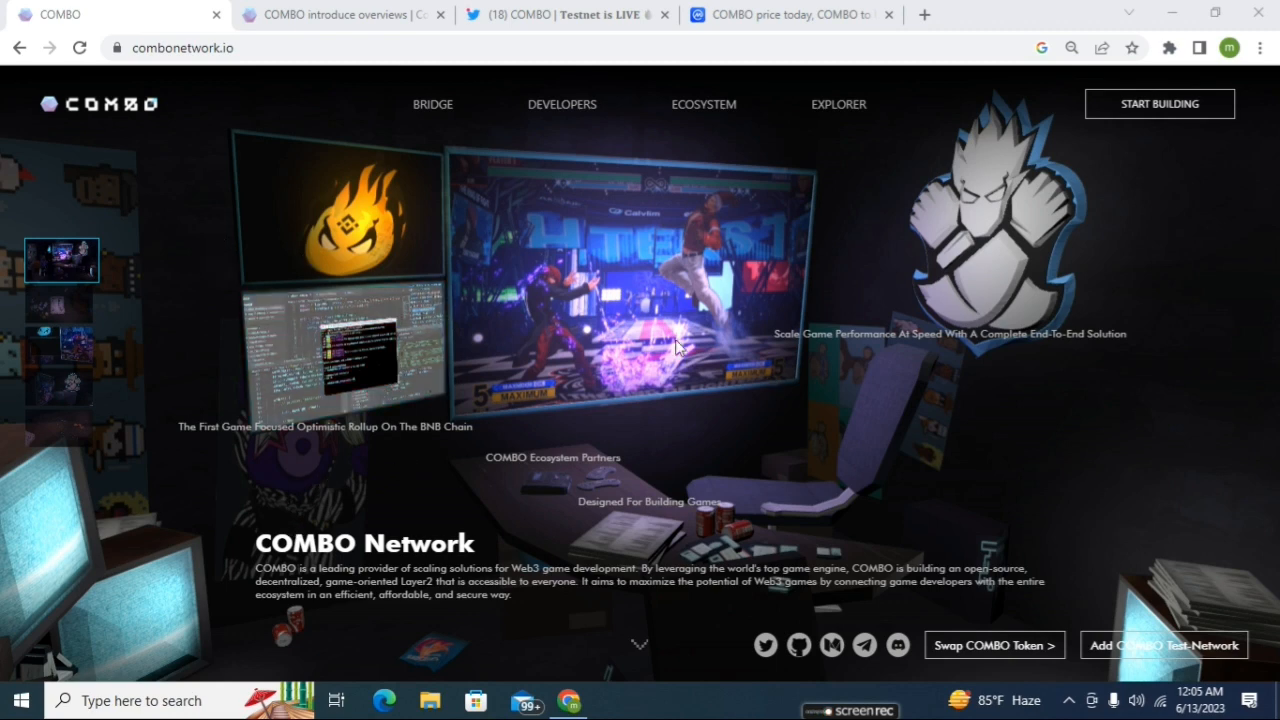
pyautogui.moveTo(478, 338)
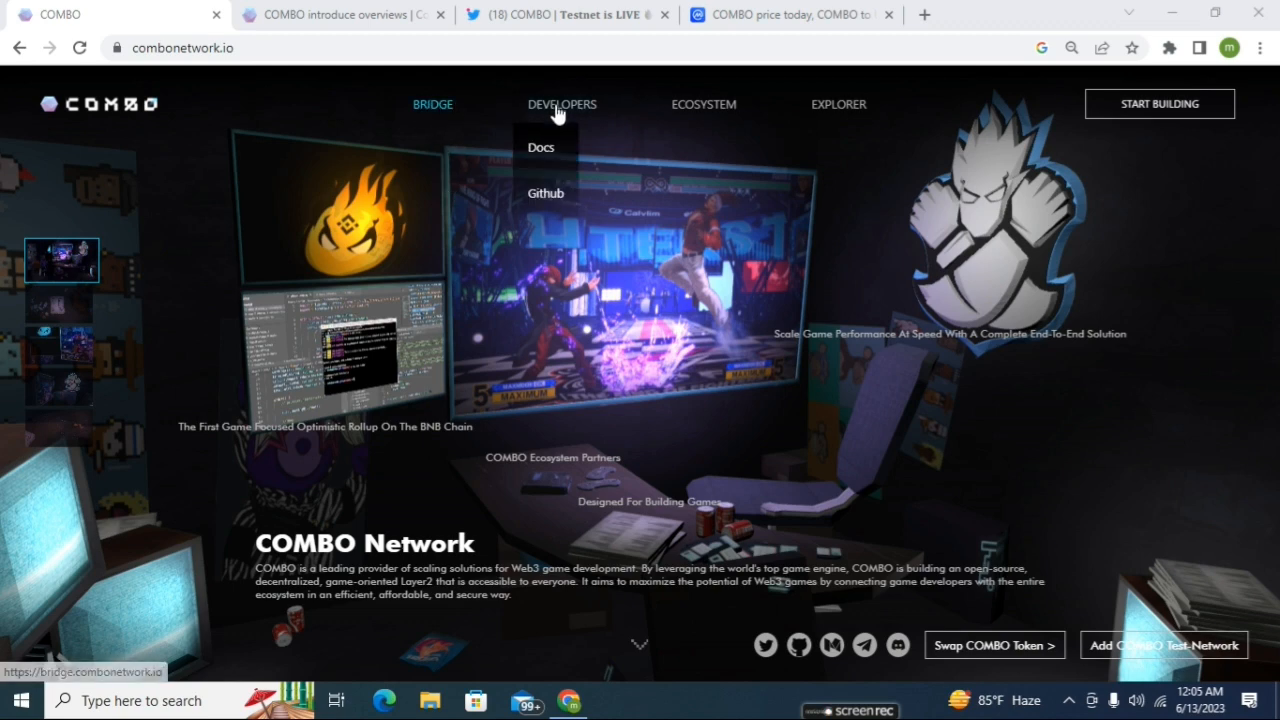
pyautogui.moveTo(848, 124)
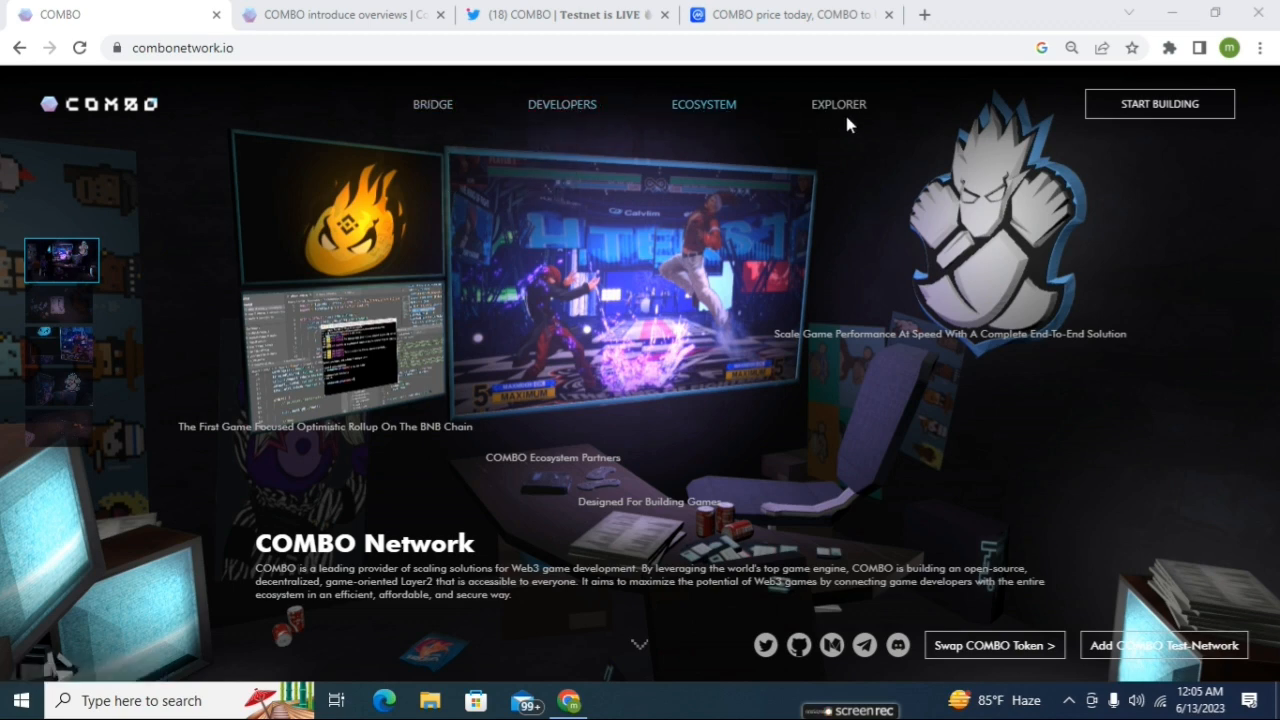
pyautogui.moveTo(417, 247)
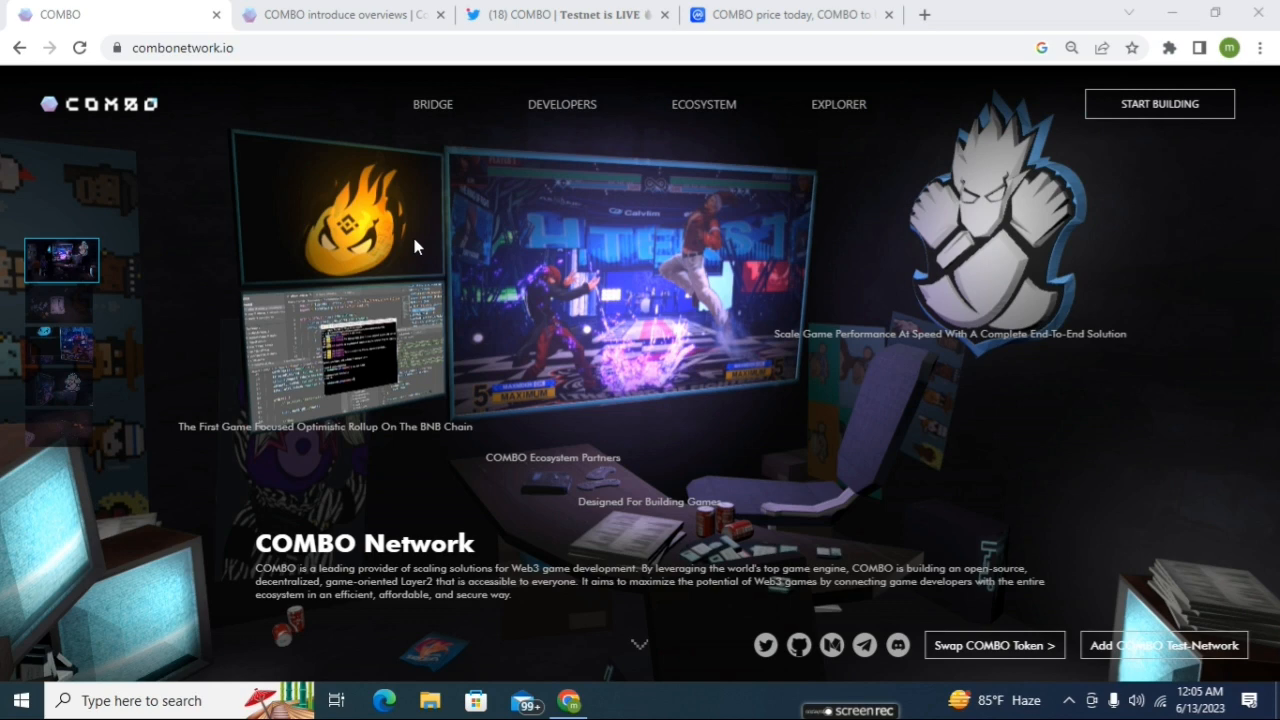
pyautogui.moveTo(433, 104)
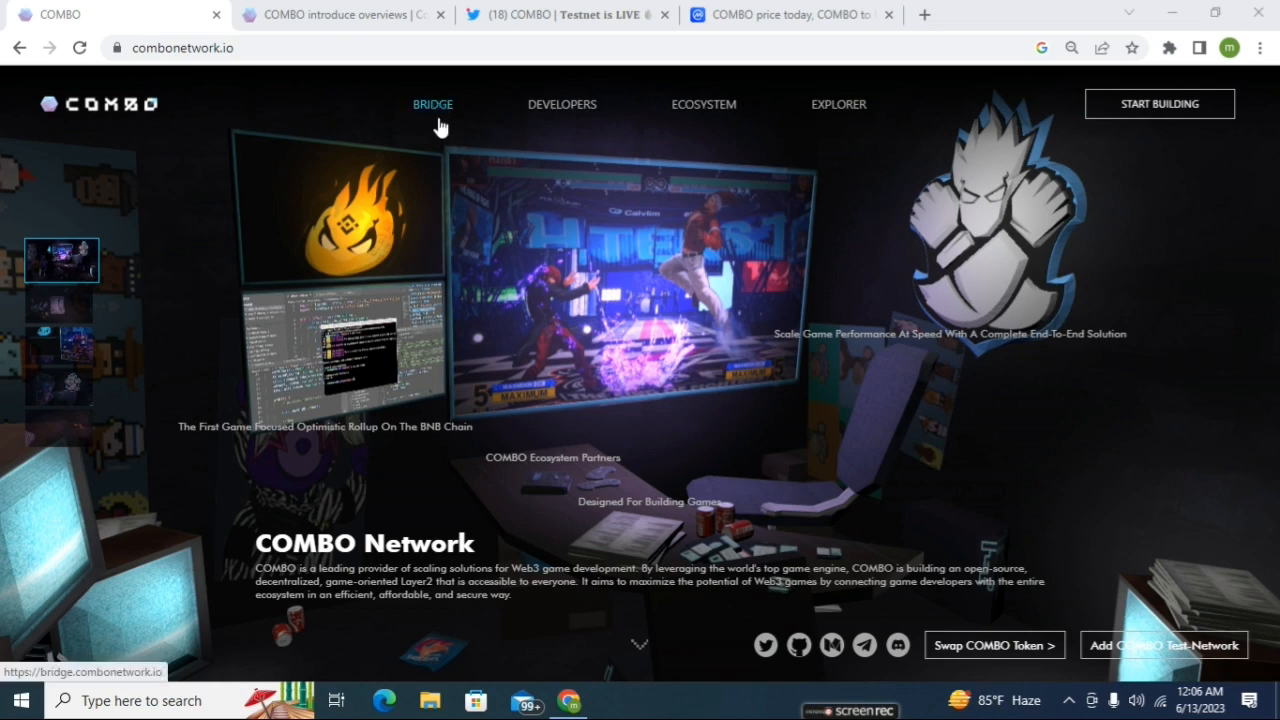
pyautogui.moveTo(505, 255)
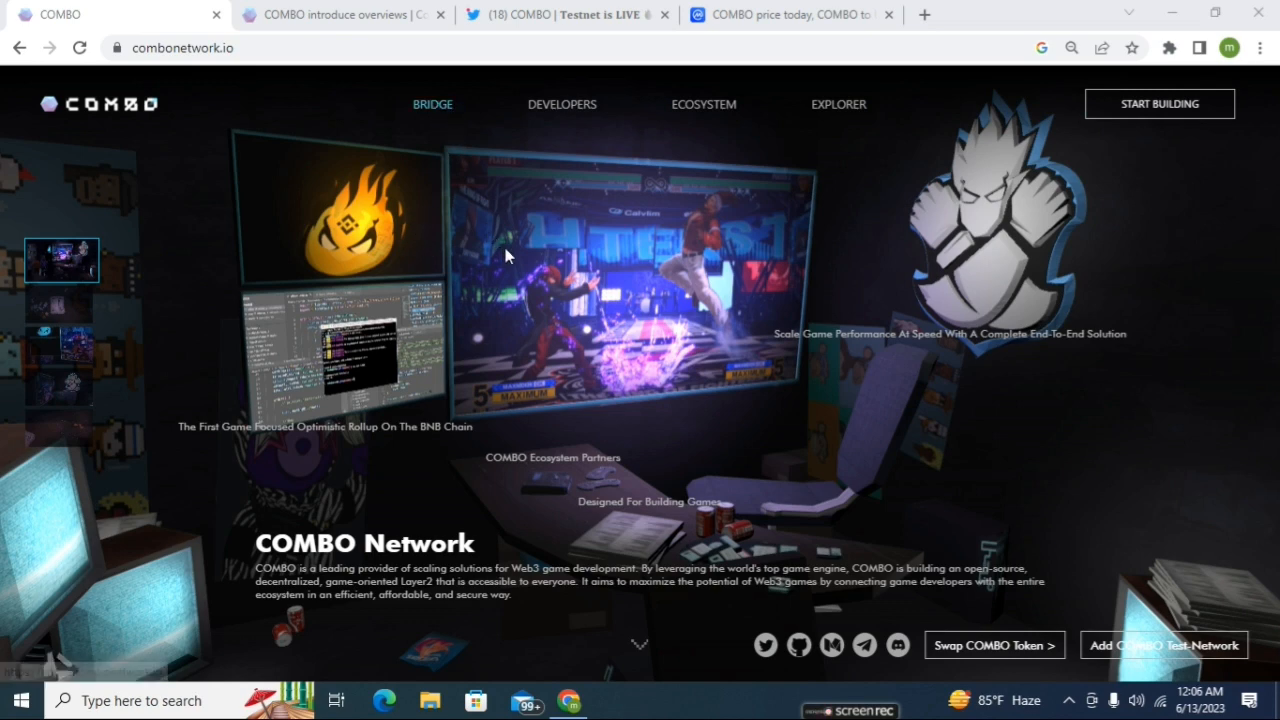
pyautogui.moveTo(512, 238)
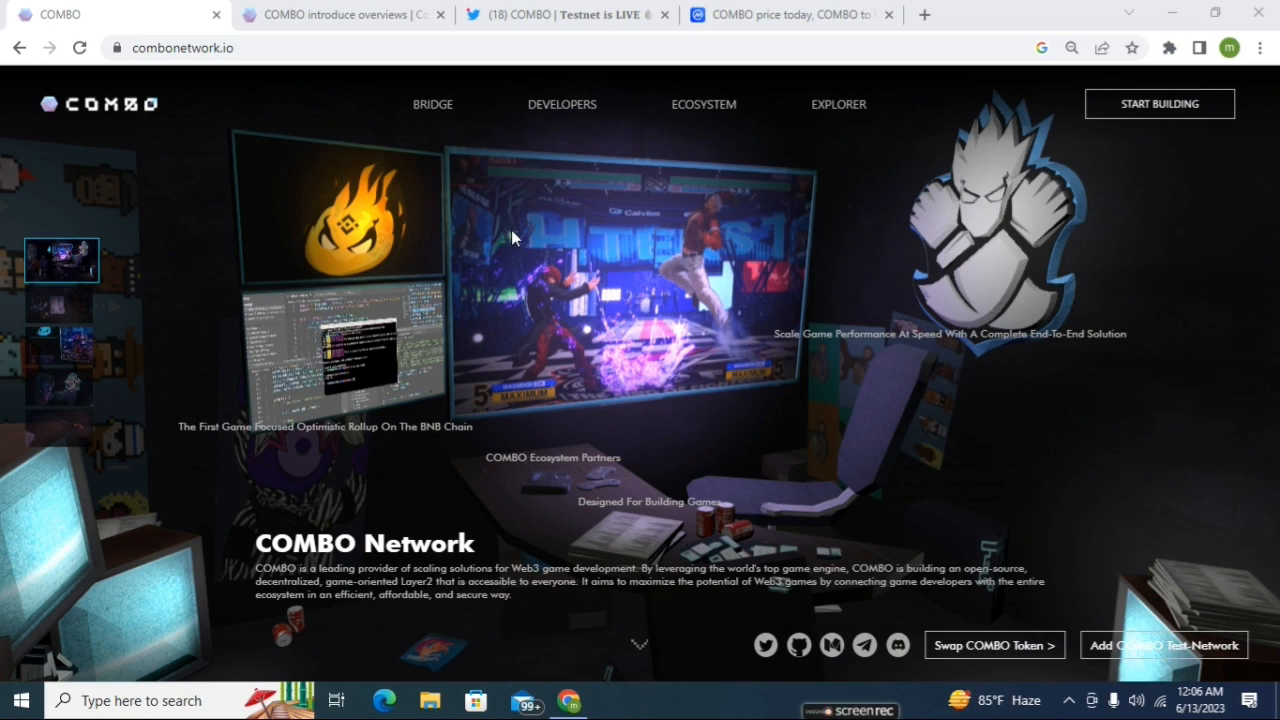
pyautogui.moveTo(540, 195)
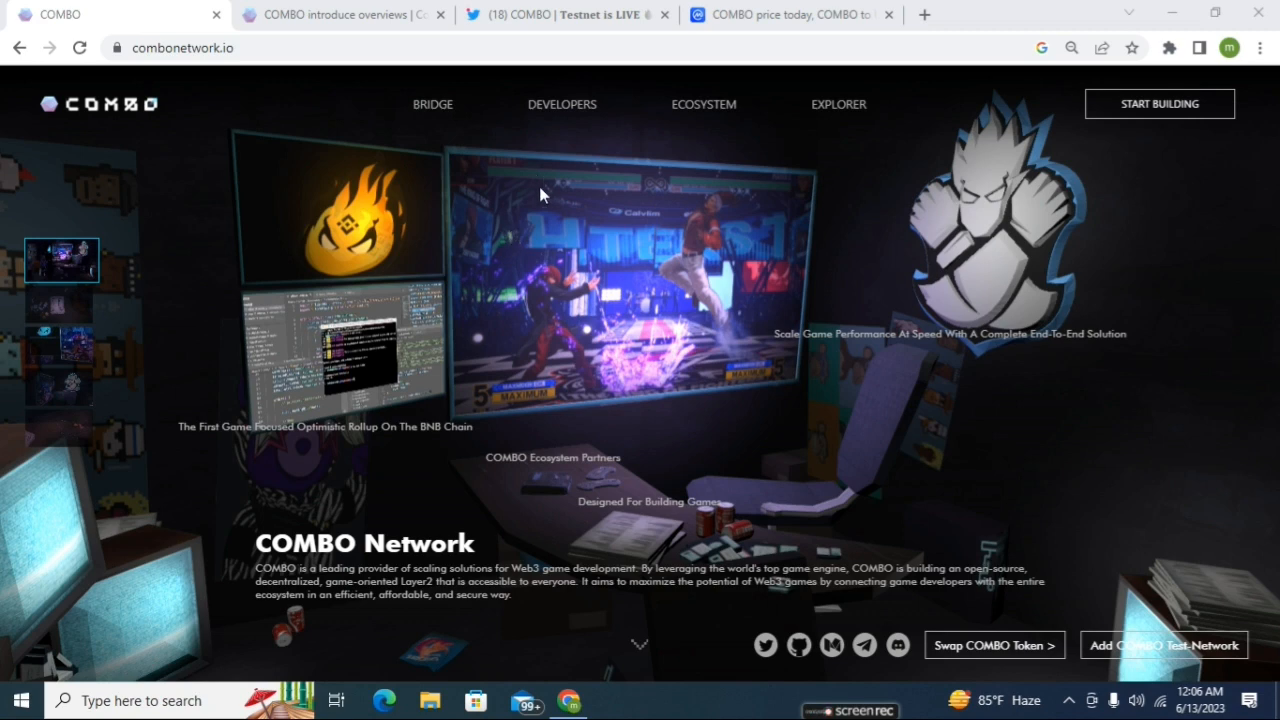
pyautogui.moveTo(590, 335)
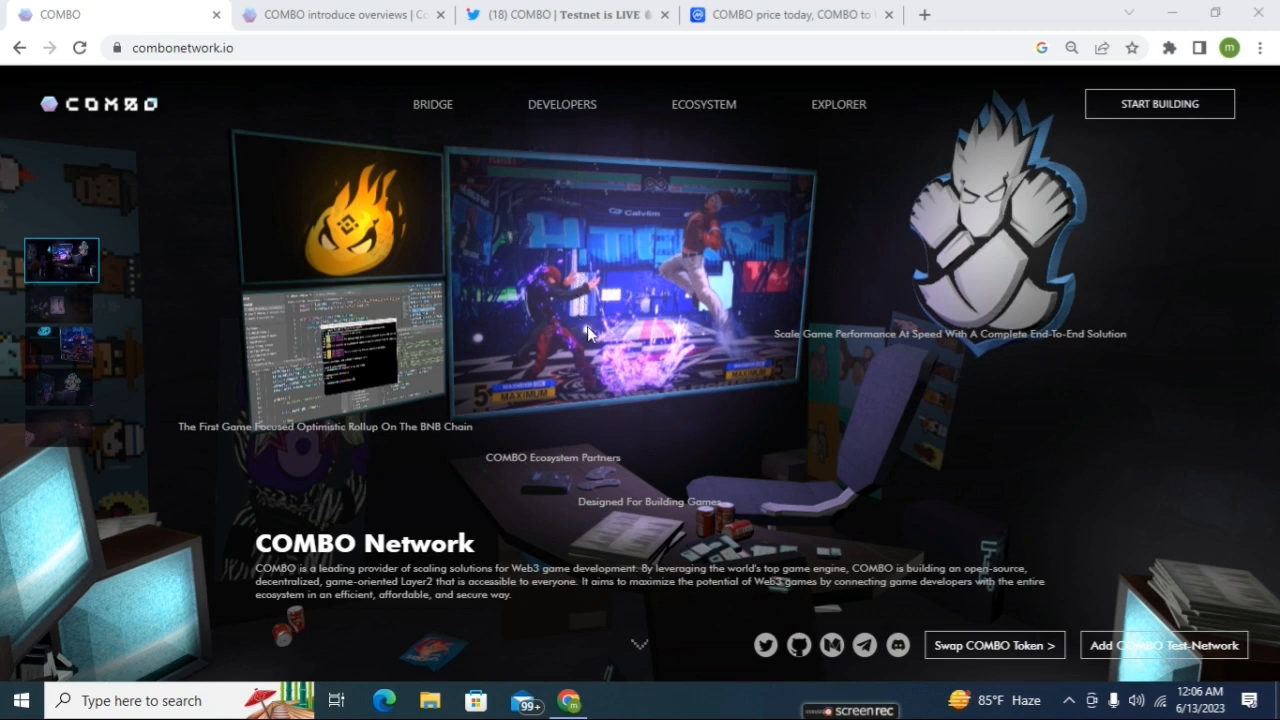
pyautogui.moveTo(610, 355)
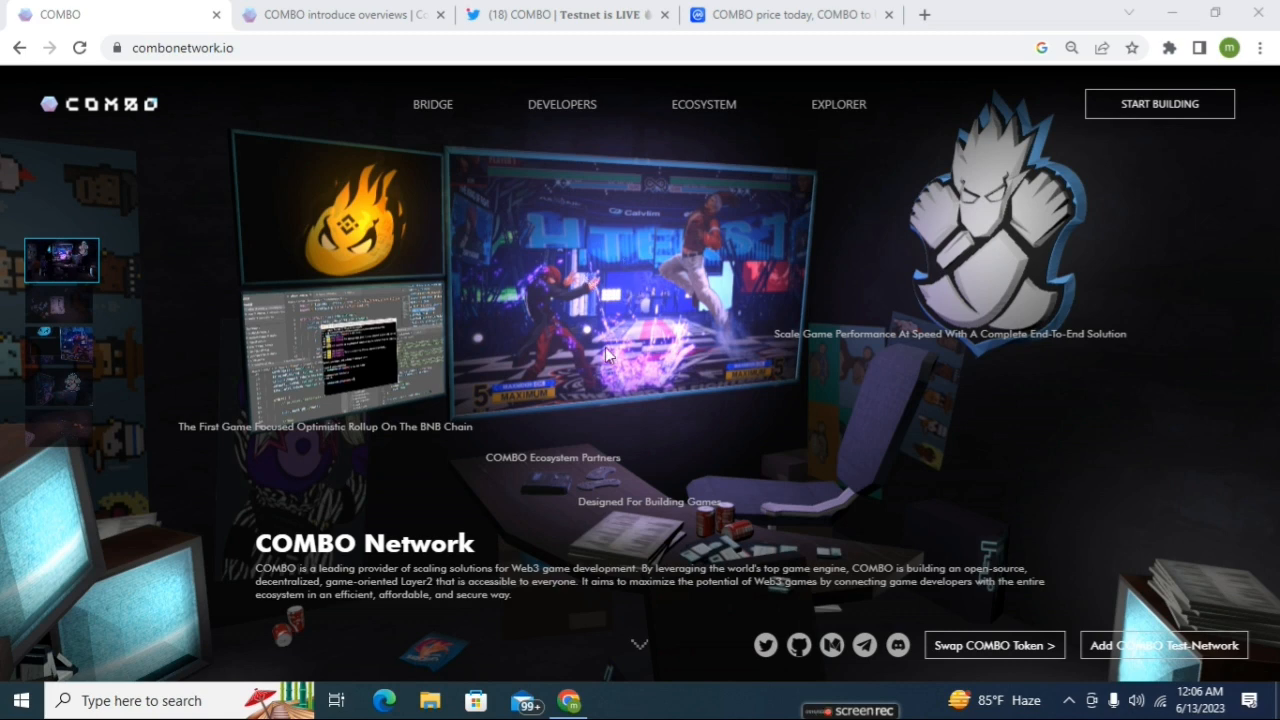
pyautogui.moveTo(623, 455)
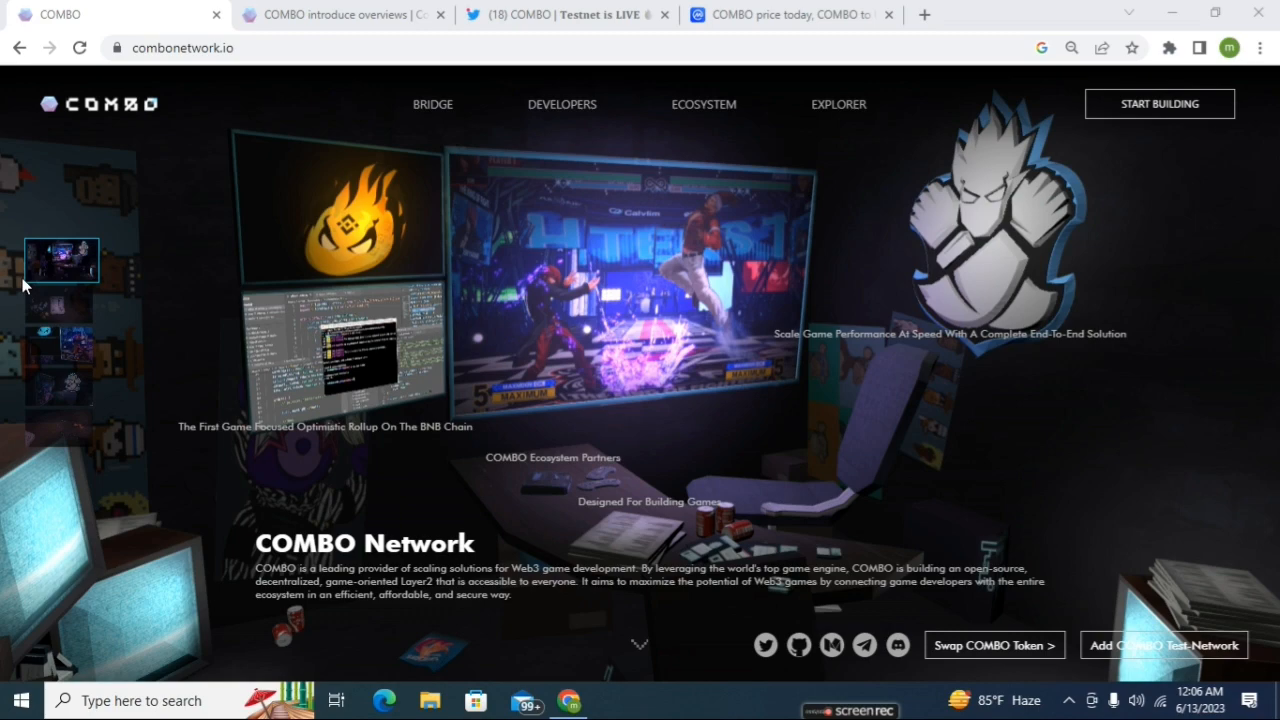
pyautogui.moveTo(105, 260)
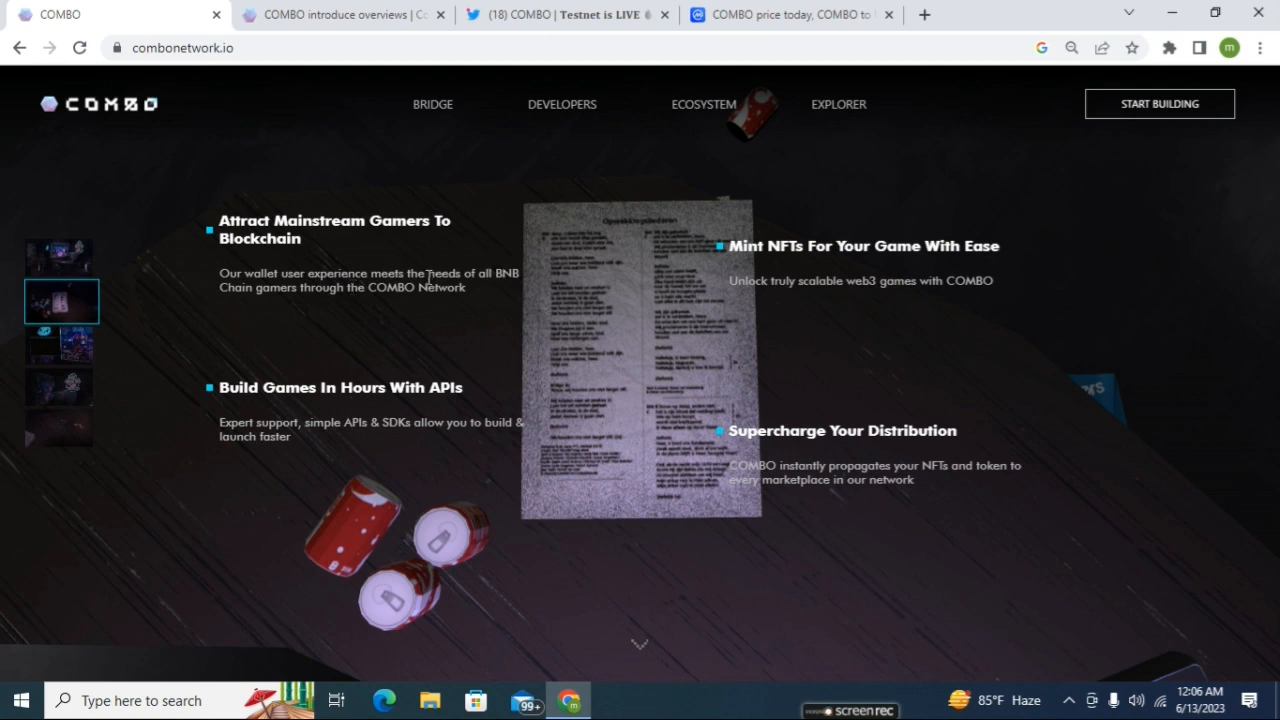
pyautogui.moveTo(281, 385)
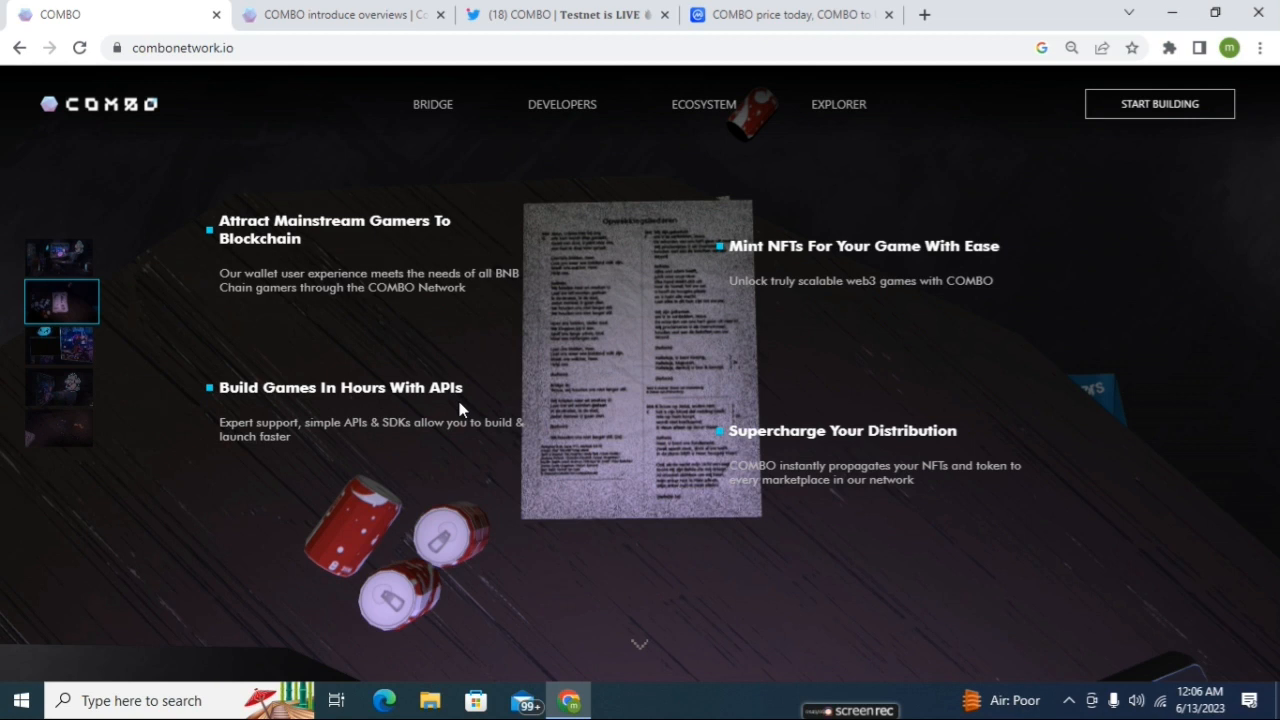
pyautogui.moveTo(732, 335)
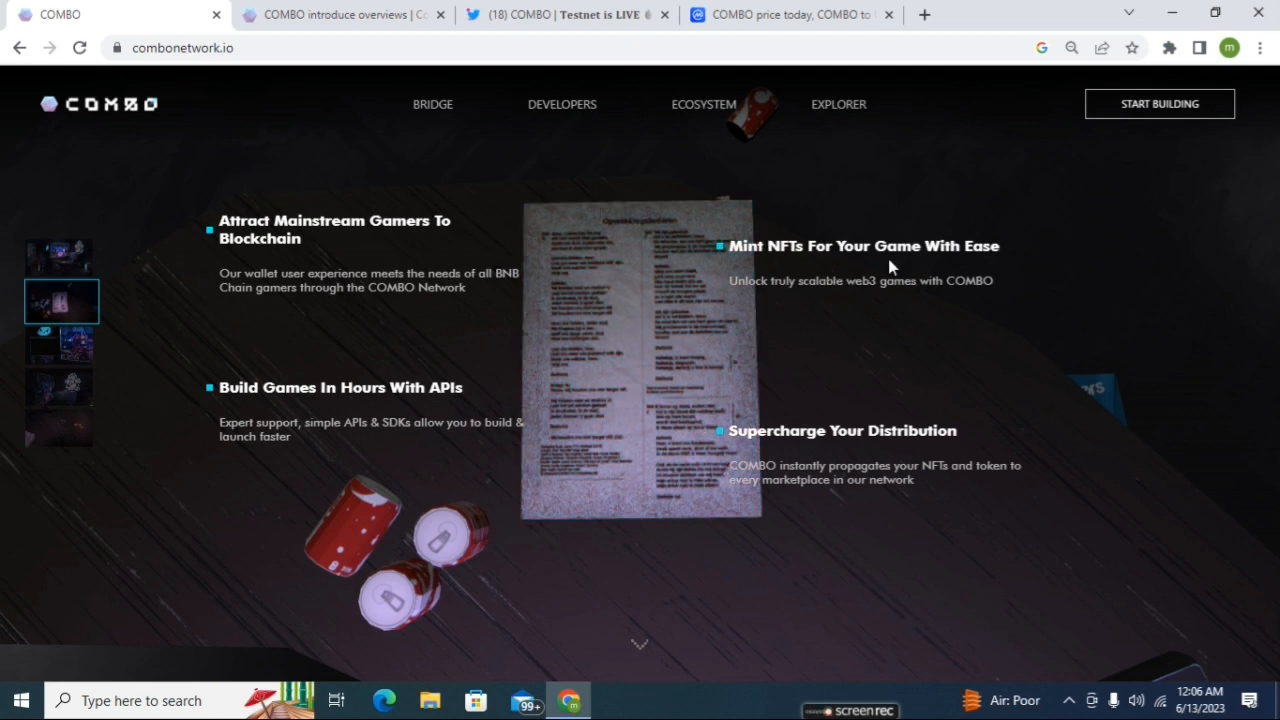
pyautogui.moveTo(963, 437)
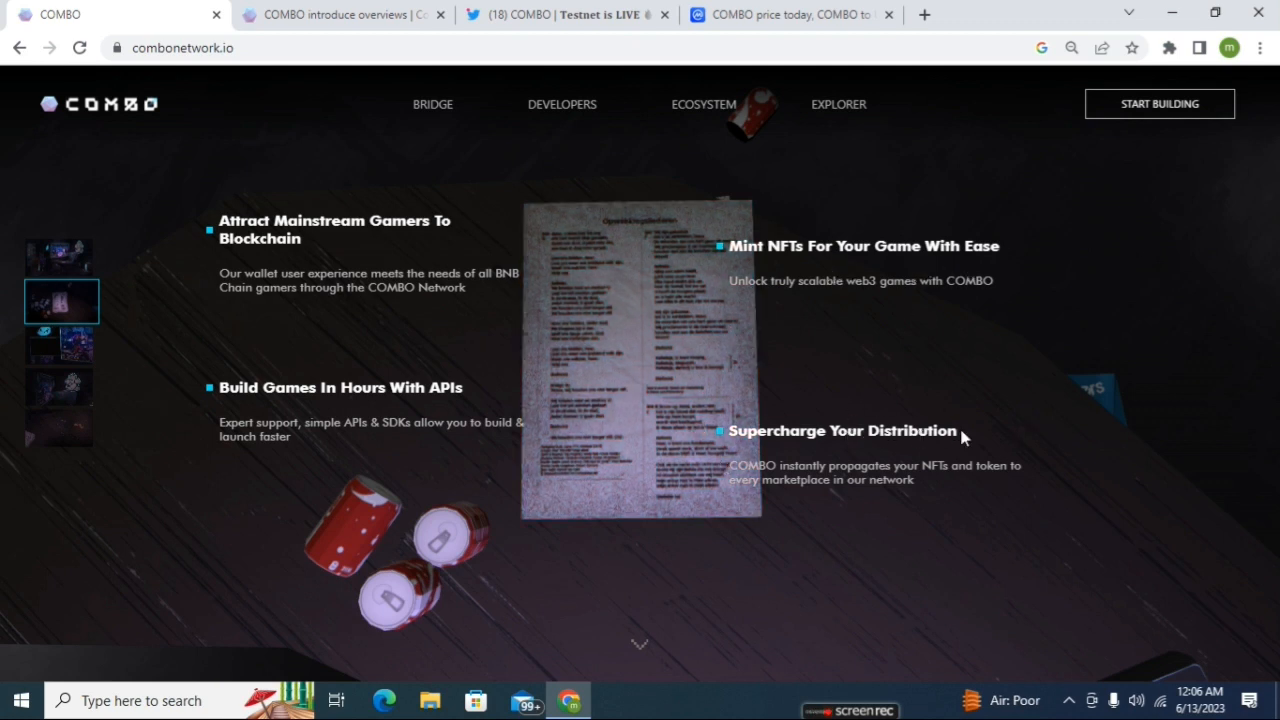
# - Show the second scene's feature panels, including Attract Mainstream Gamers To Blockchain
pyautogui.click(60, 344)
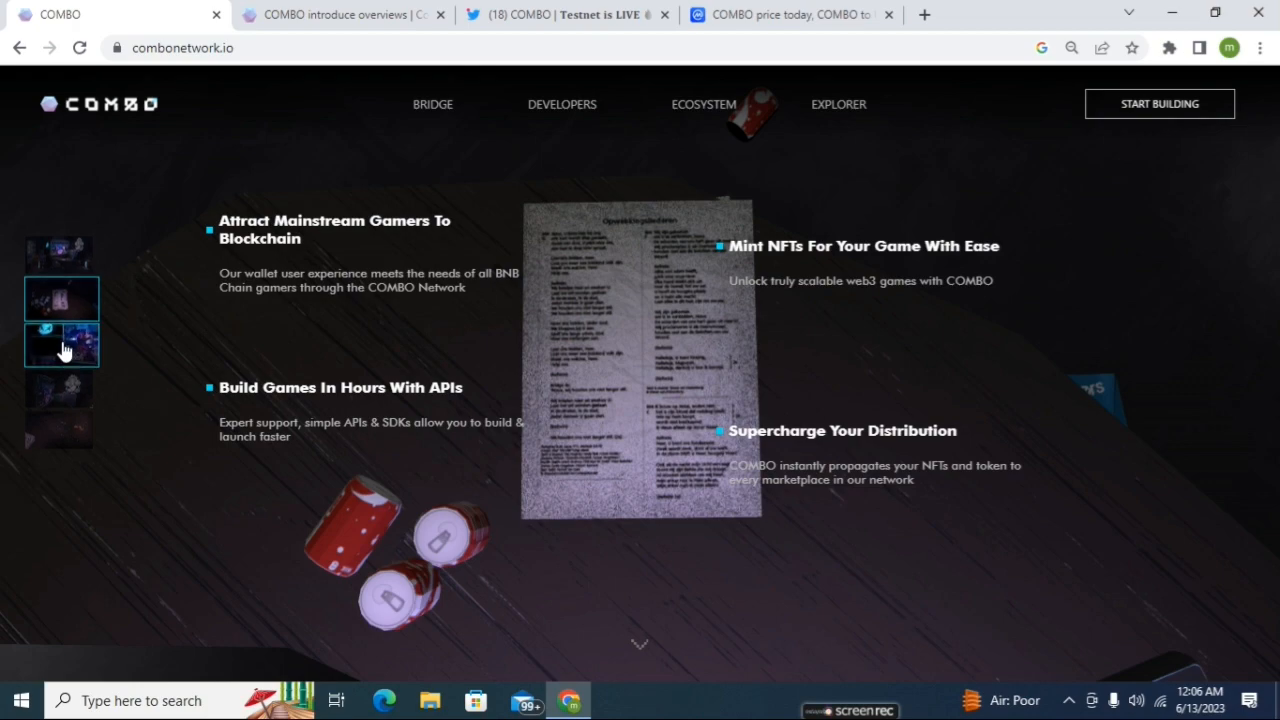
# - Jump to the third scene, The First Game-Focused Optimistic Rollup On The BNB Chain
pyautogui.click(60, 342)
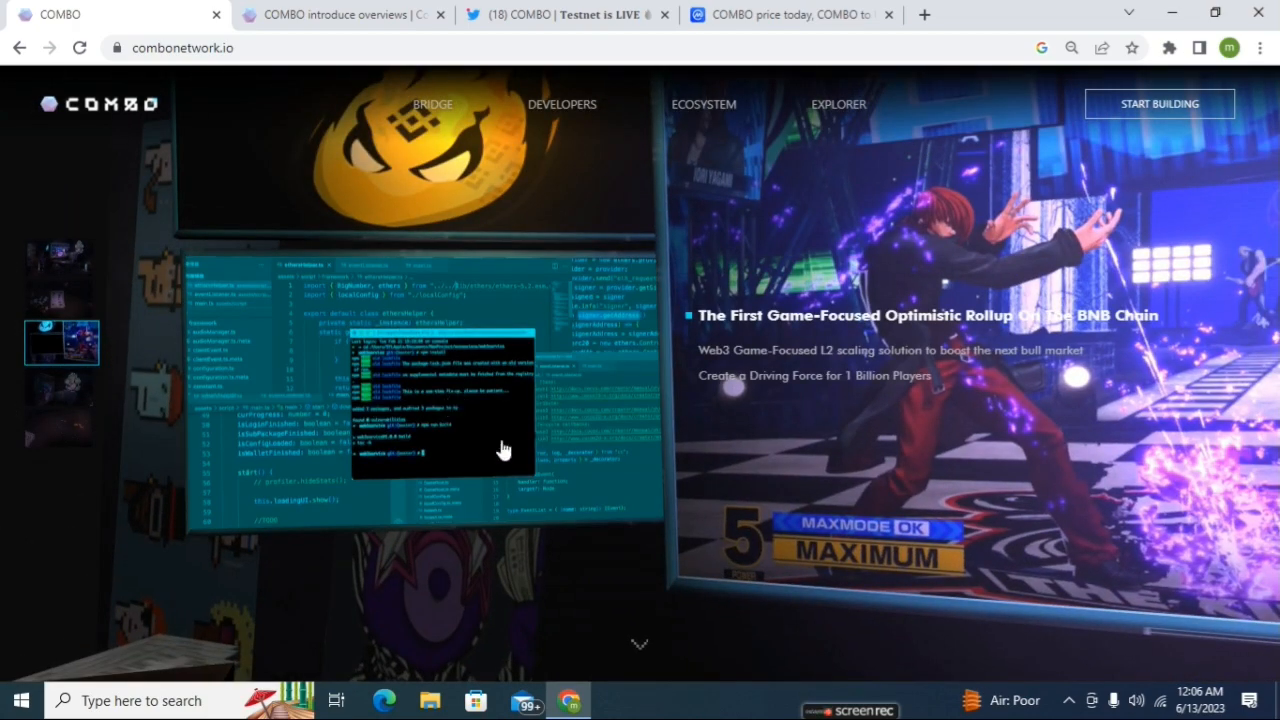
pyautogui.moveTo(530, 405)
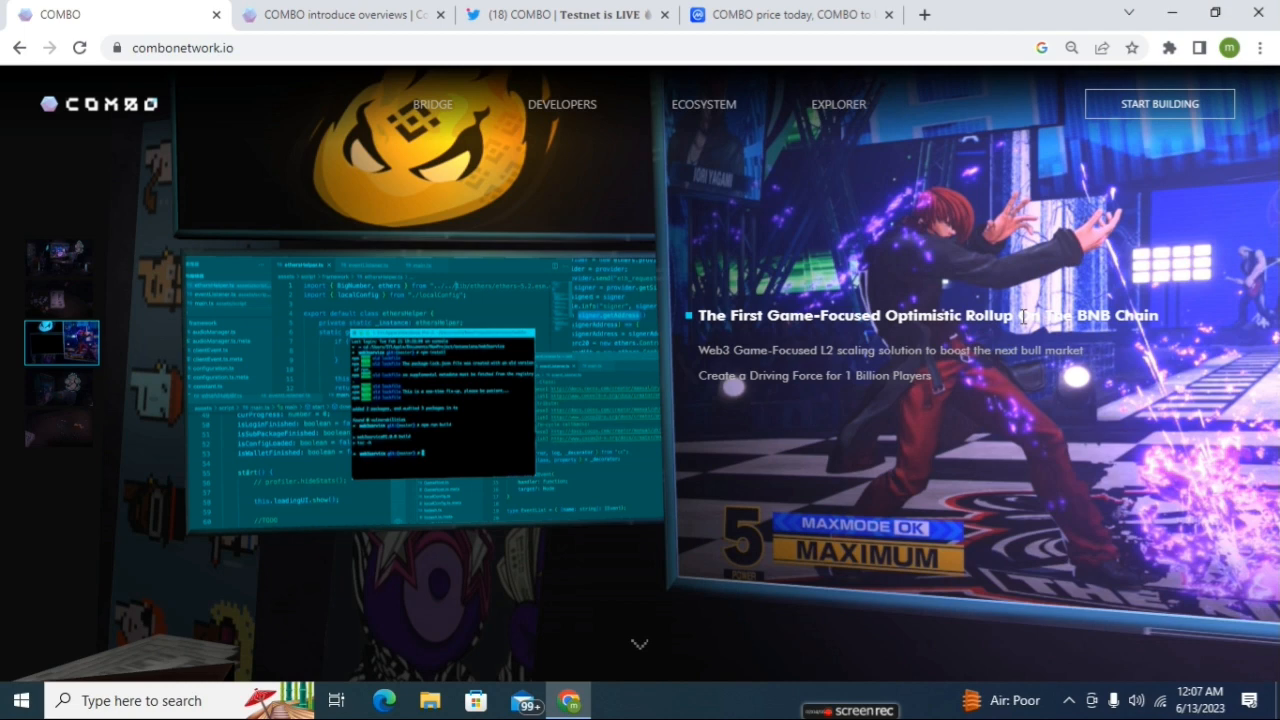
pyautogui.moveTo(808, 350)
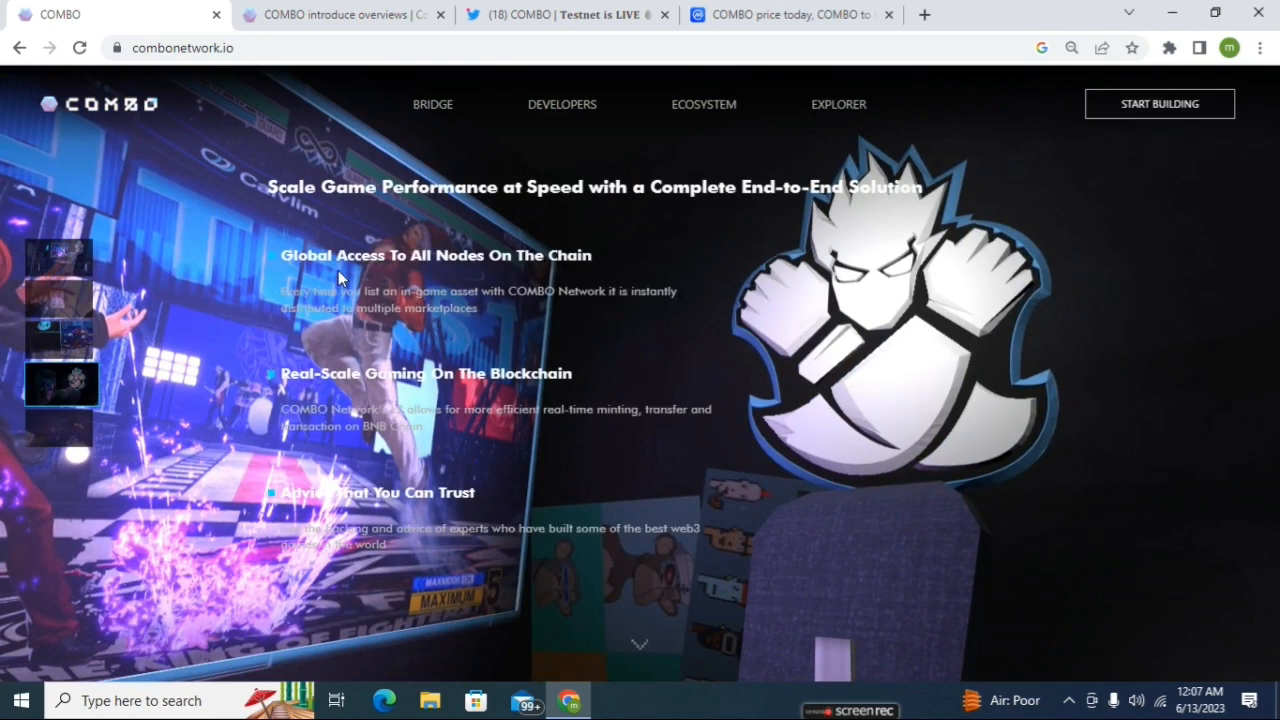
pyautogui.moveTo(340, 280)
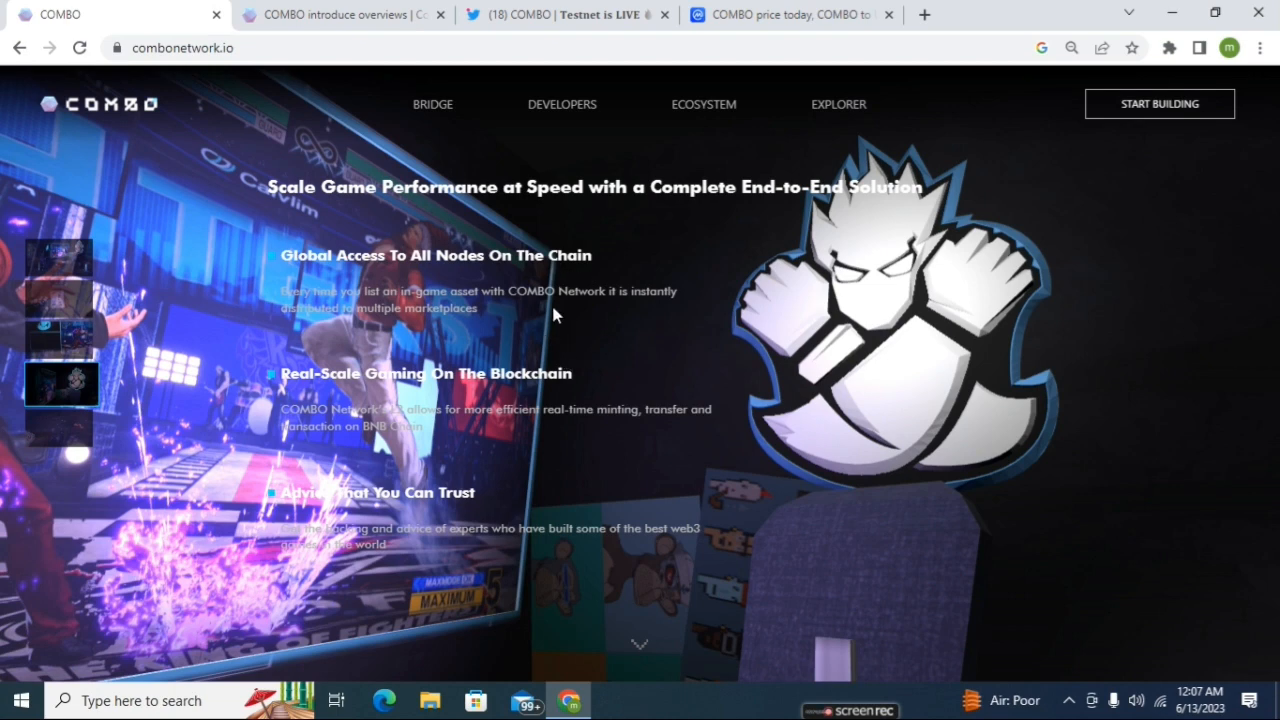
pyautogui.moveTo(451, 290)
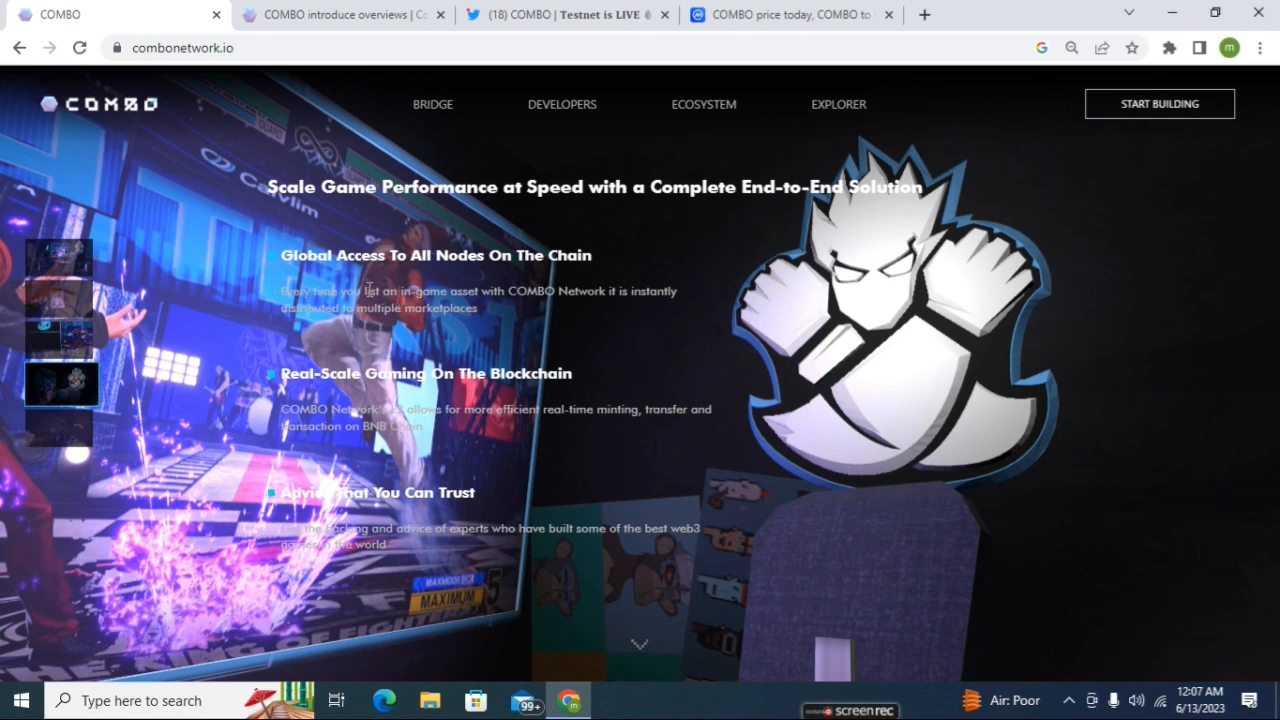
pyautogui.moveTo(290, 405)
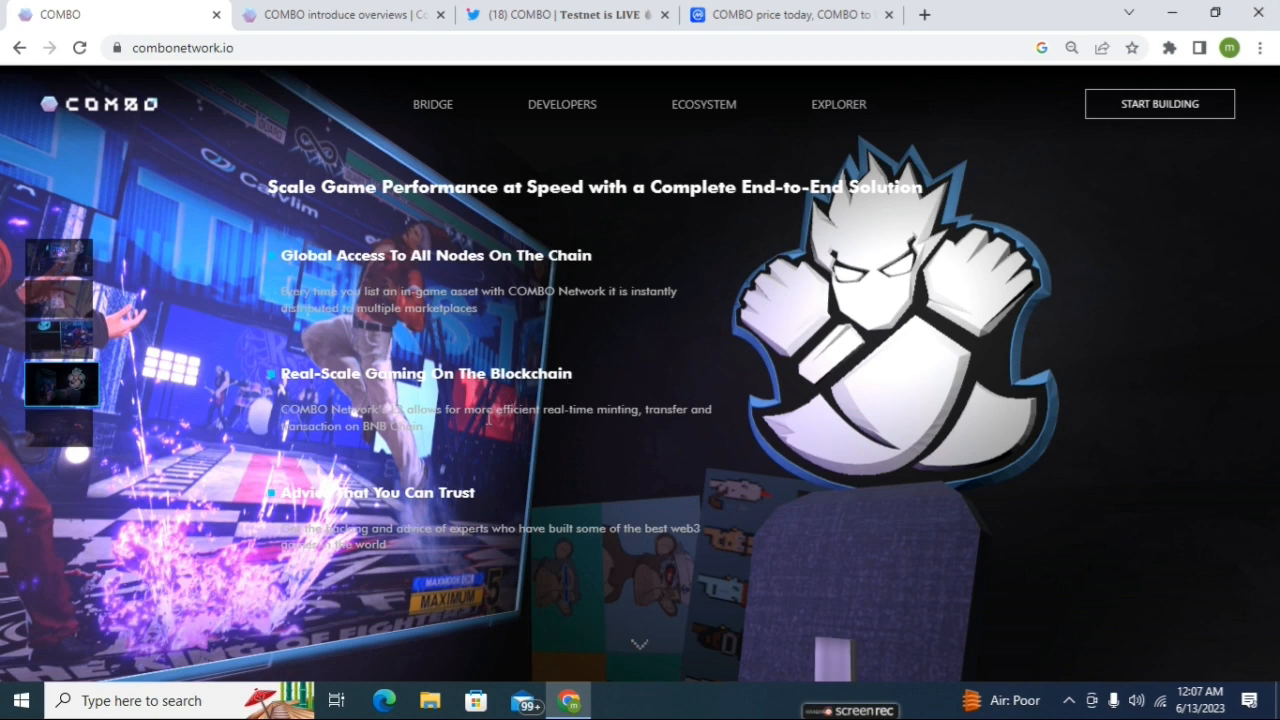
pyautogui.moveTo(420, 462)
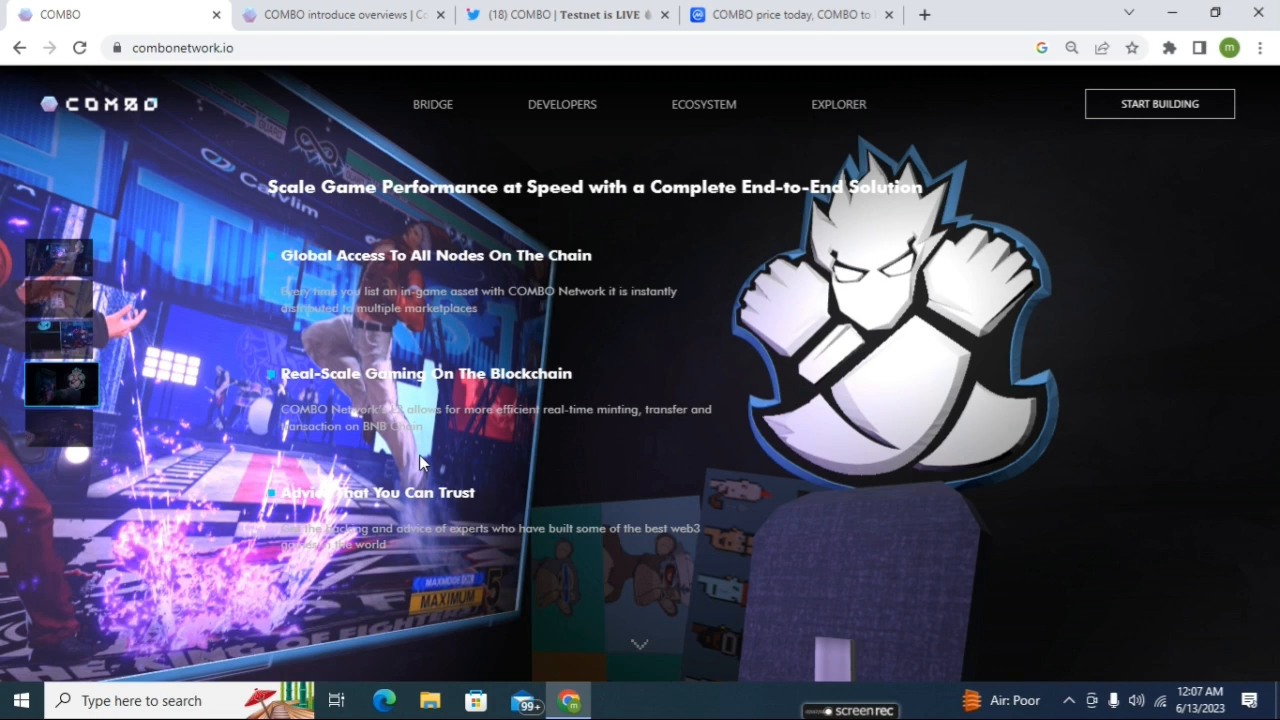
pyautogui.moveTo(421, 431)
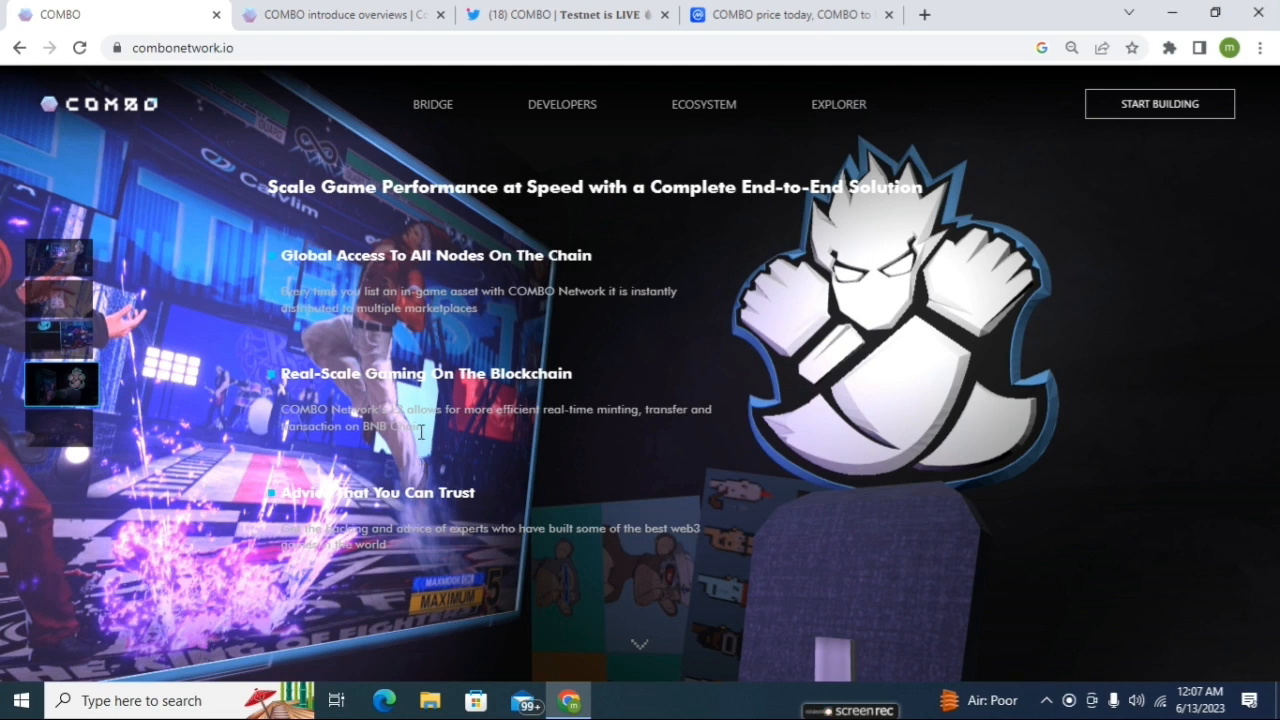
pyautogui.moveTo(258, 465)
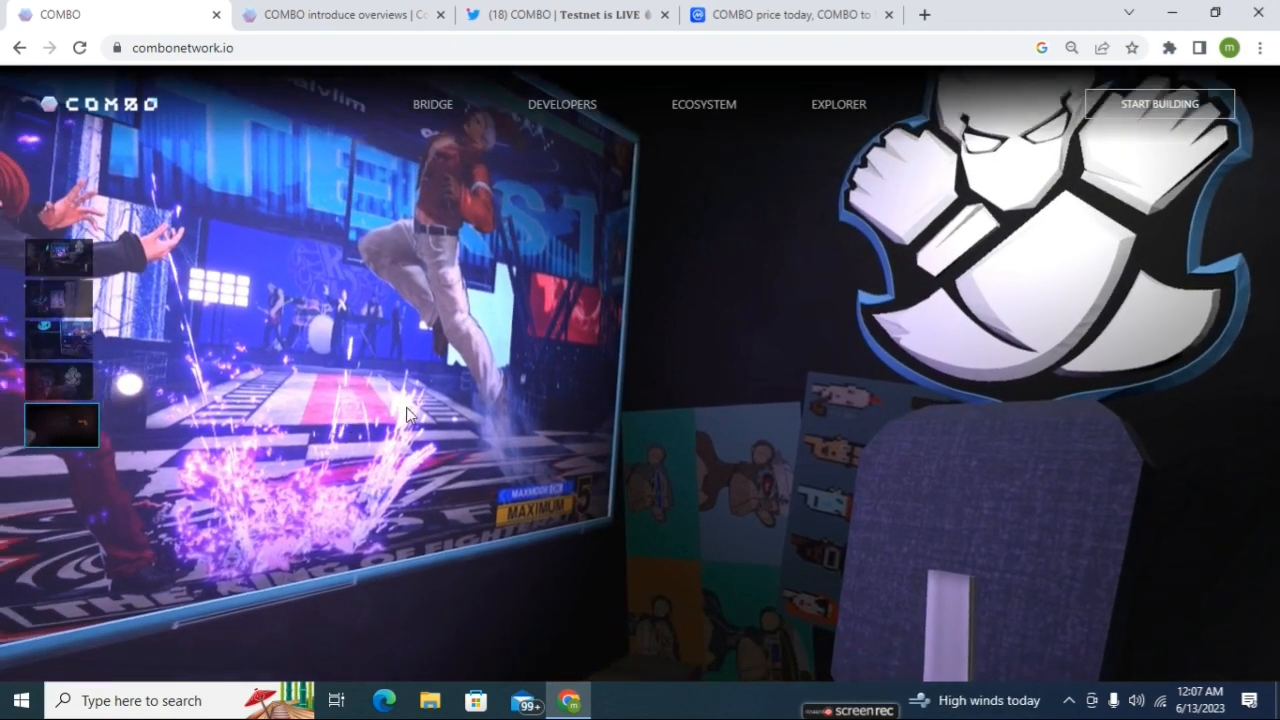
# - Scroll down to the closing Ecosystem Partners scene and its footer links
pyautogui.scroll(-3)
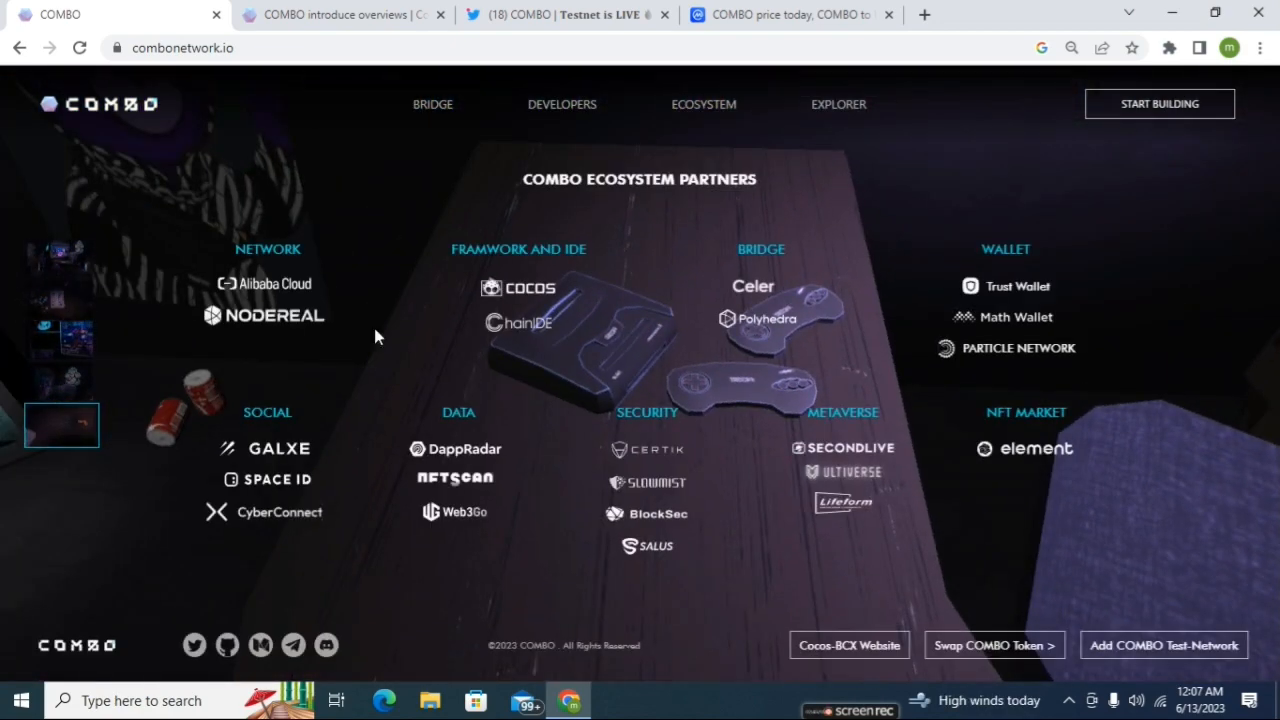
pyautogui.moveTo(658, 247)
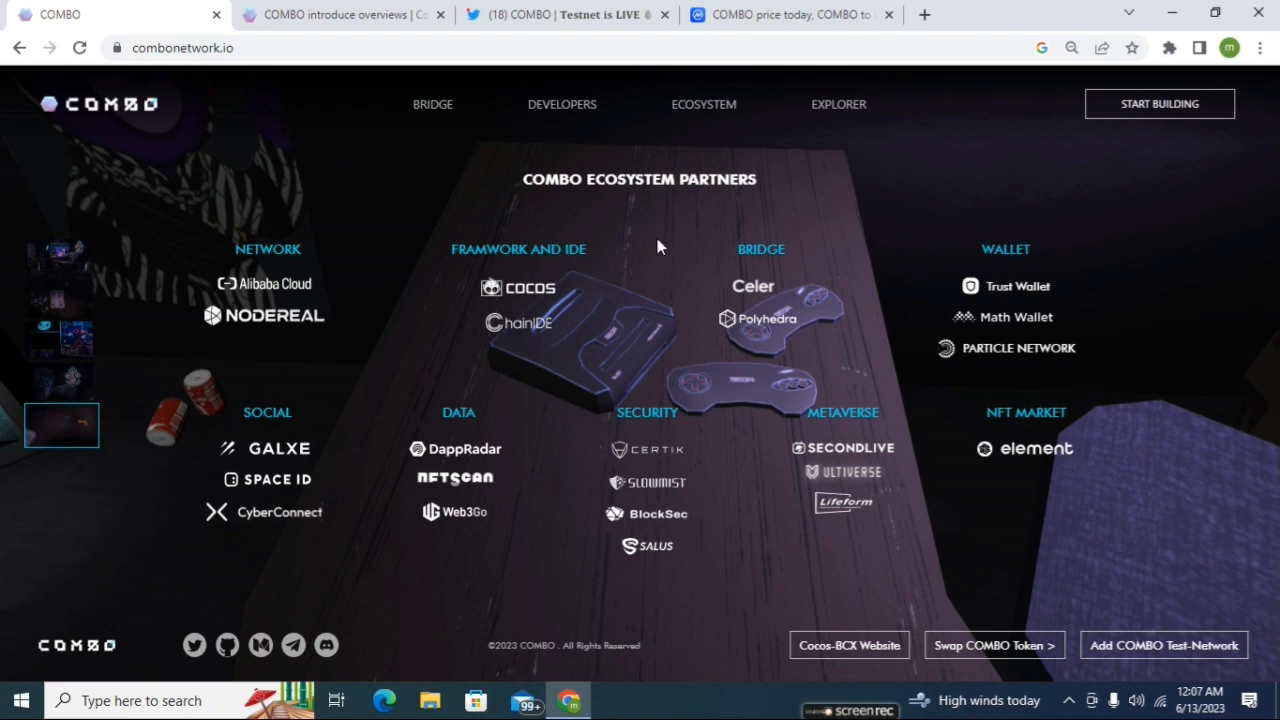
pyautogui.moveTo(293, 341)
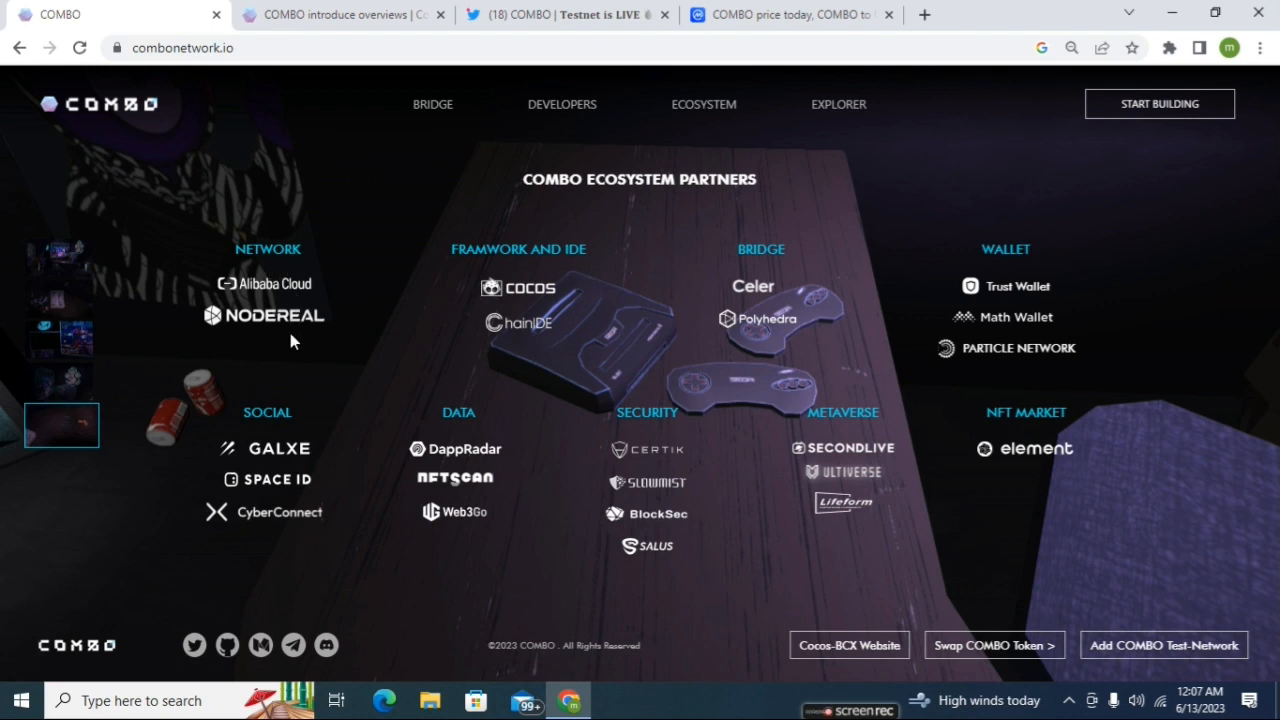
pyautogui.moveTo(258, 298)
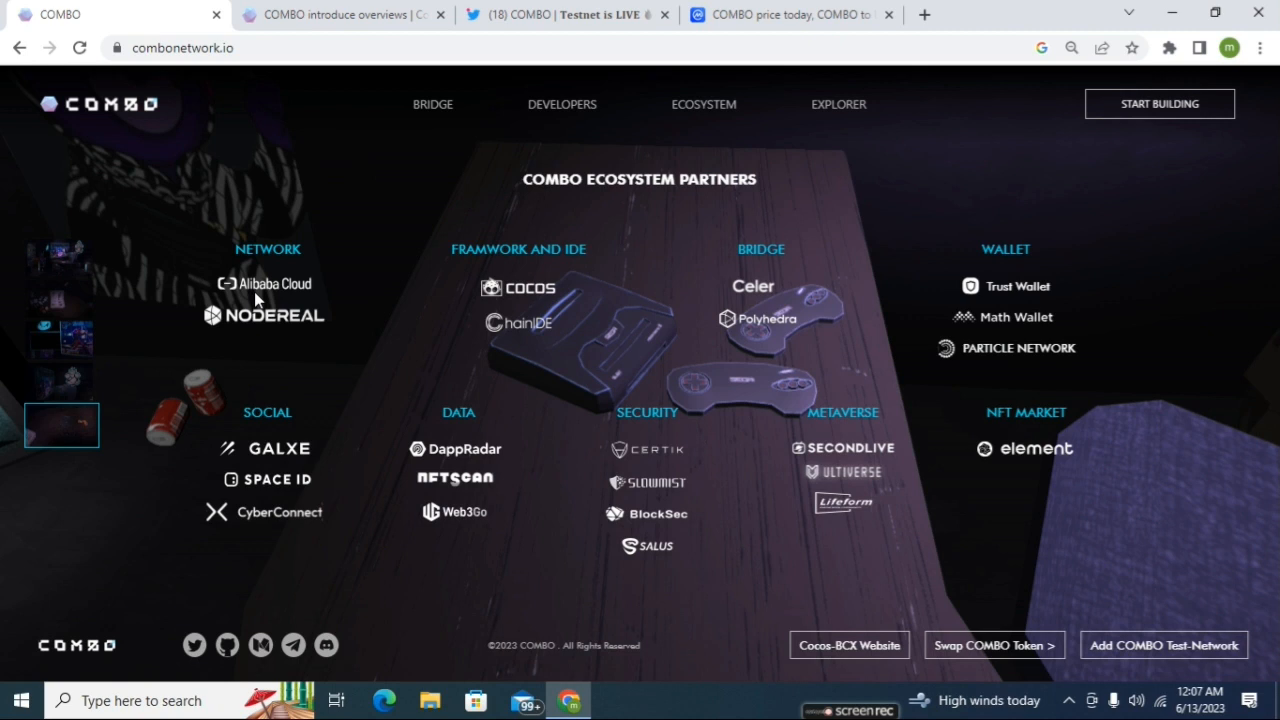
pyautogui.moveTo(399, 311)
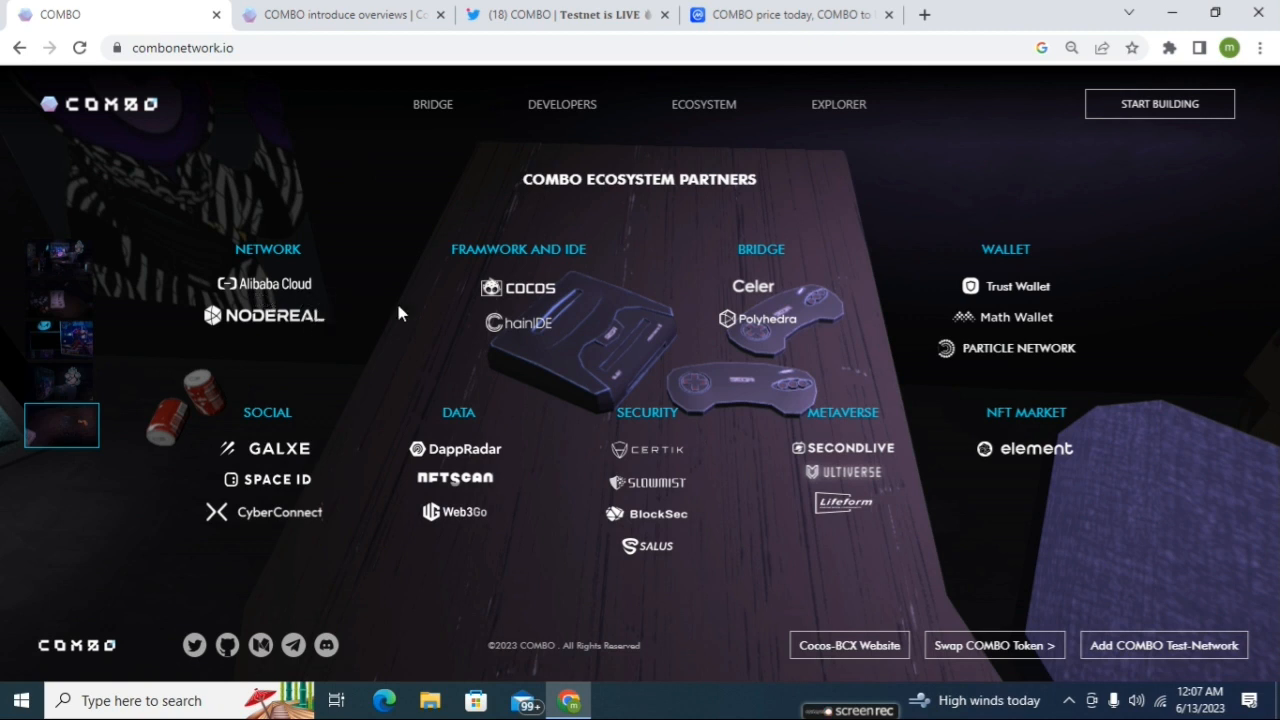
pyautogui.moveTo(515, 253)
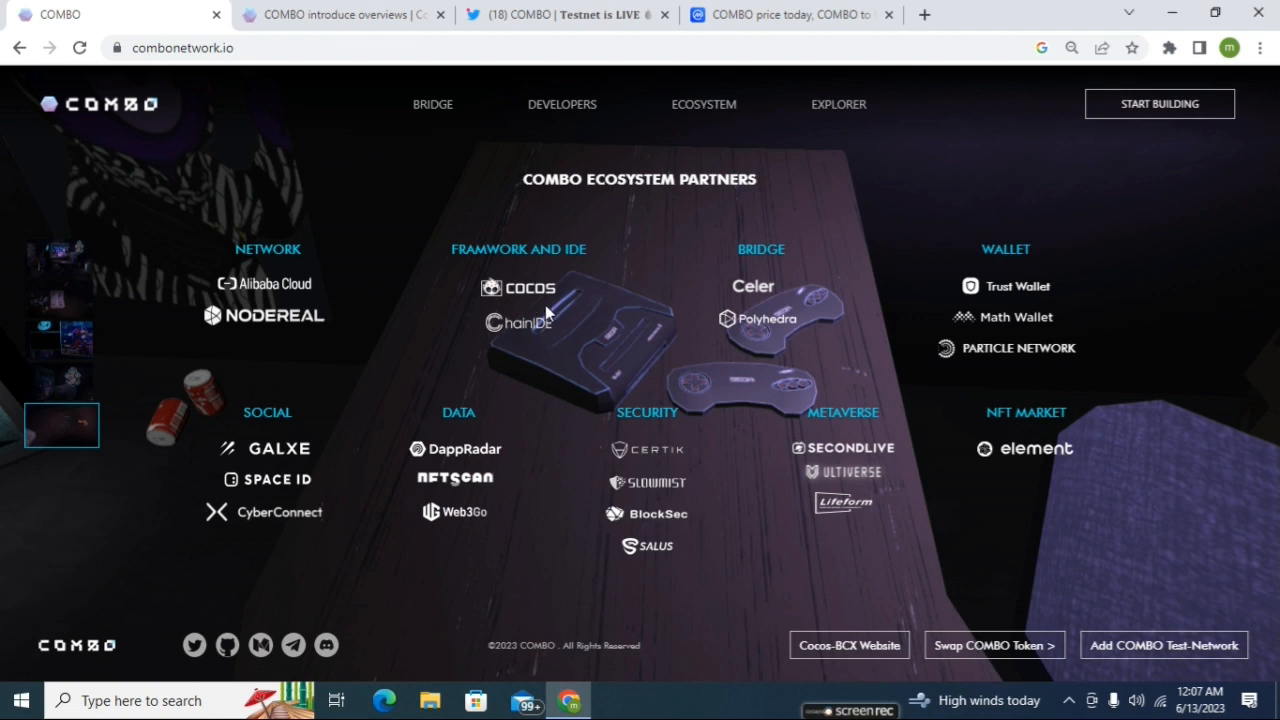
pyautogui.moveTo(785, 267)
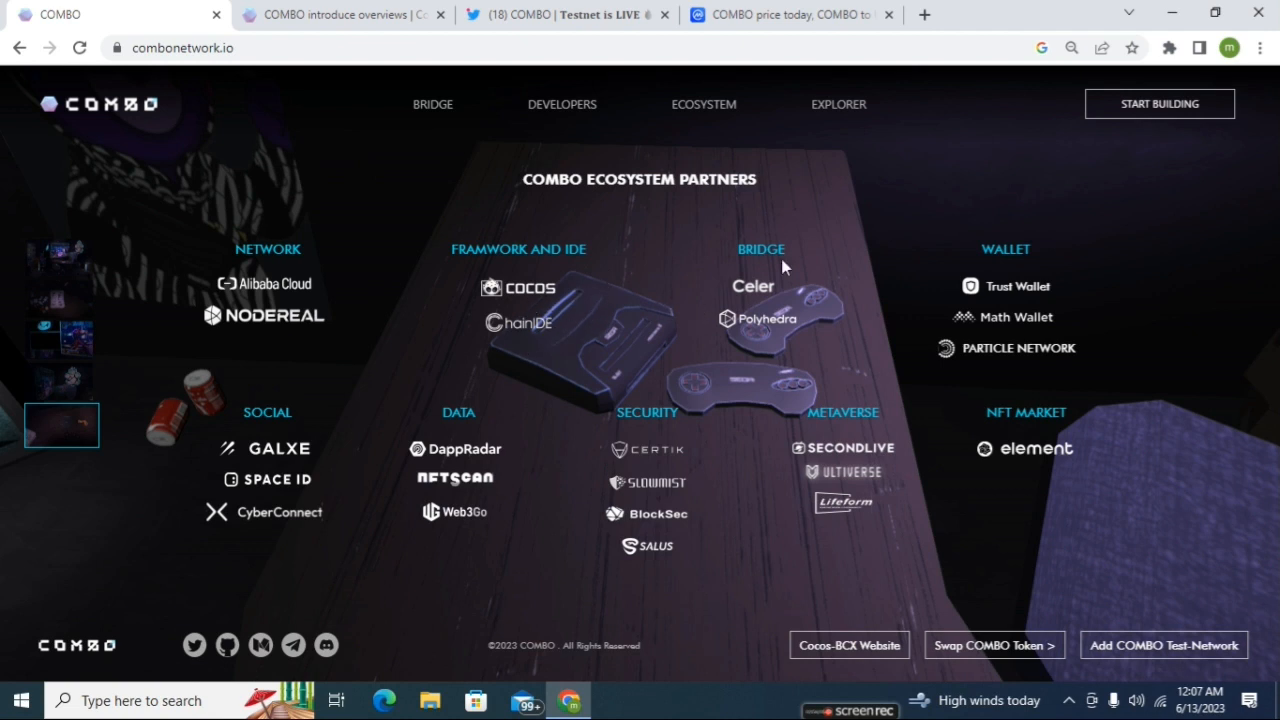
pyautogui.moveTo(778, 340)
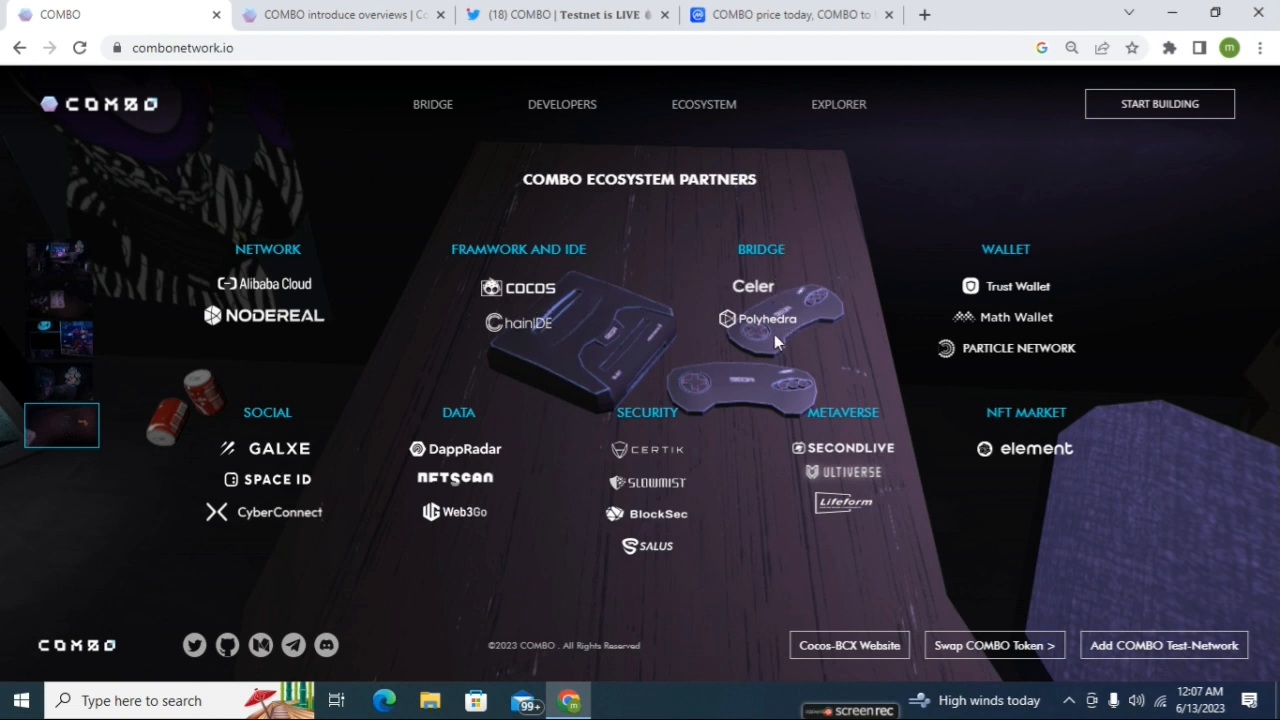
pyautogui.moveTo(1078, 338)
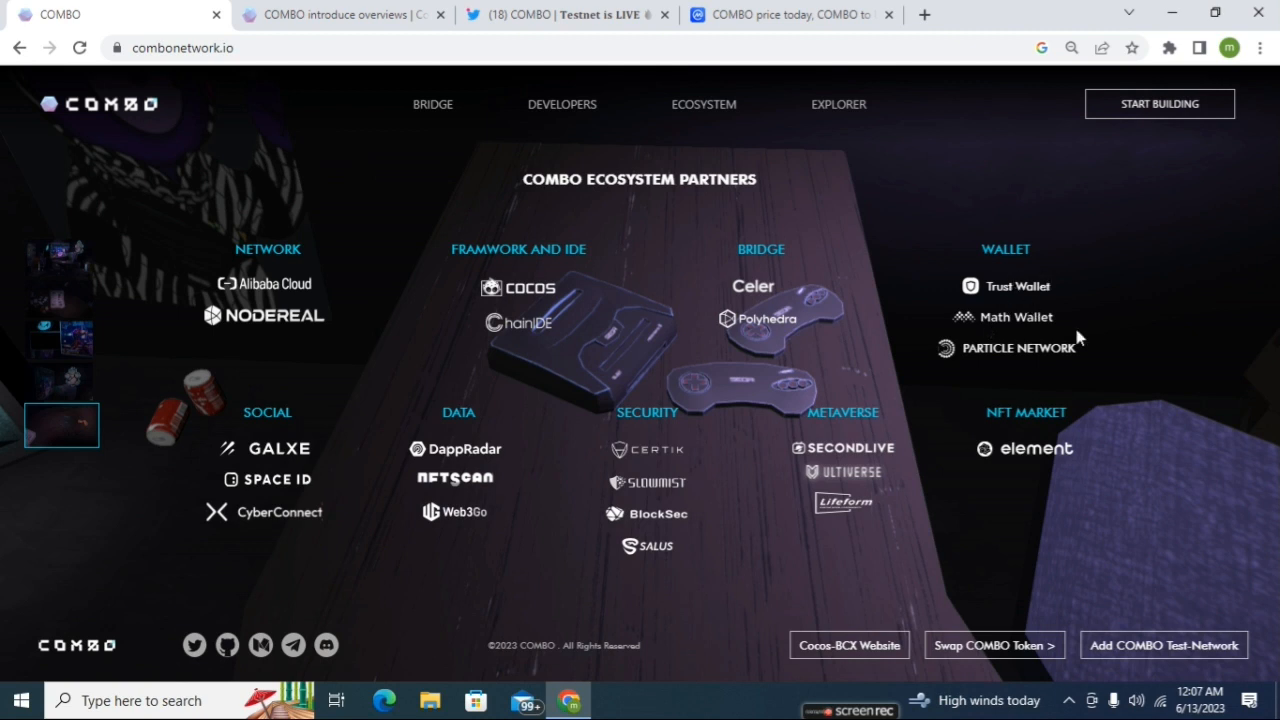
pyautogui.moveTo(967, 383)
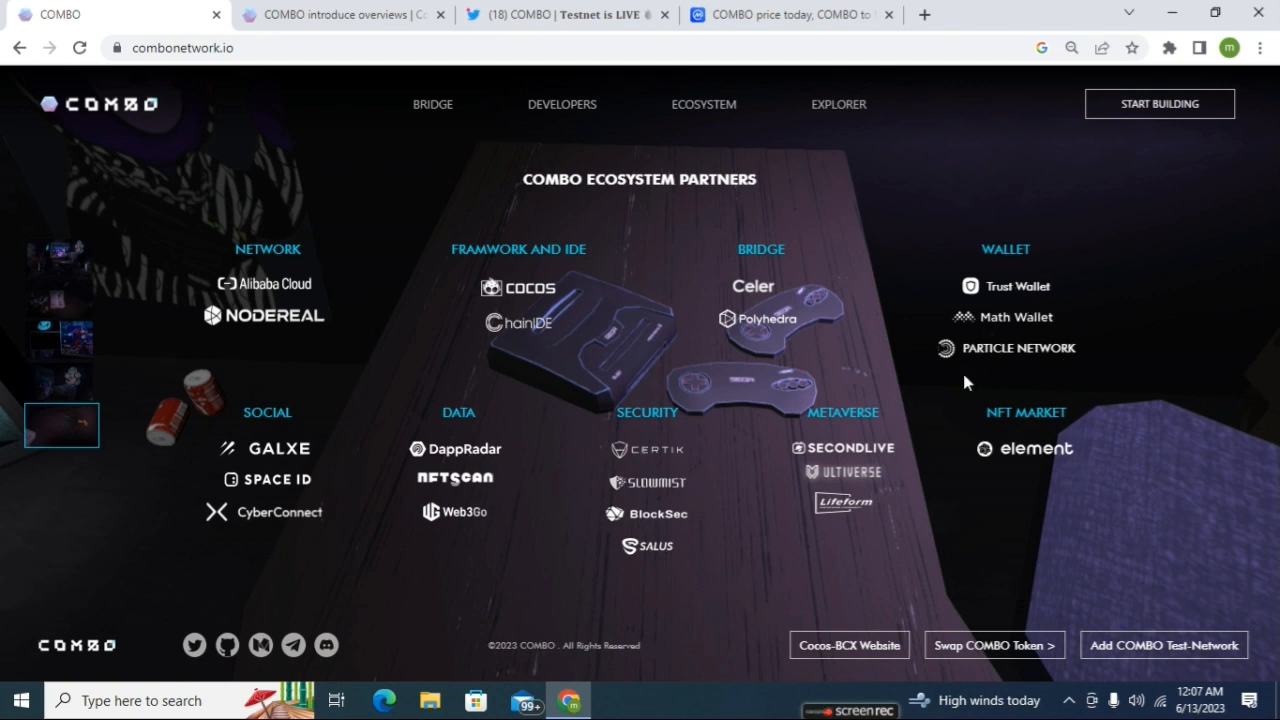
pyautogui.moveTo(296, 420)
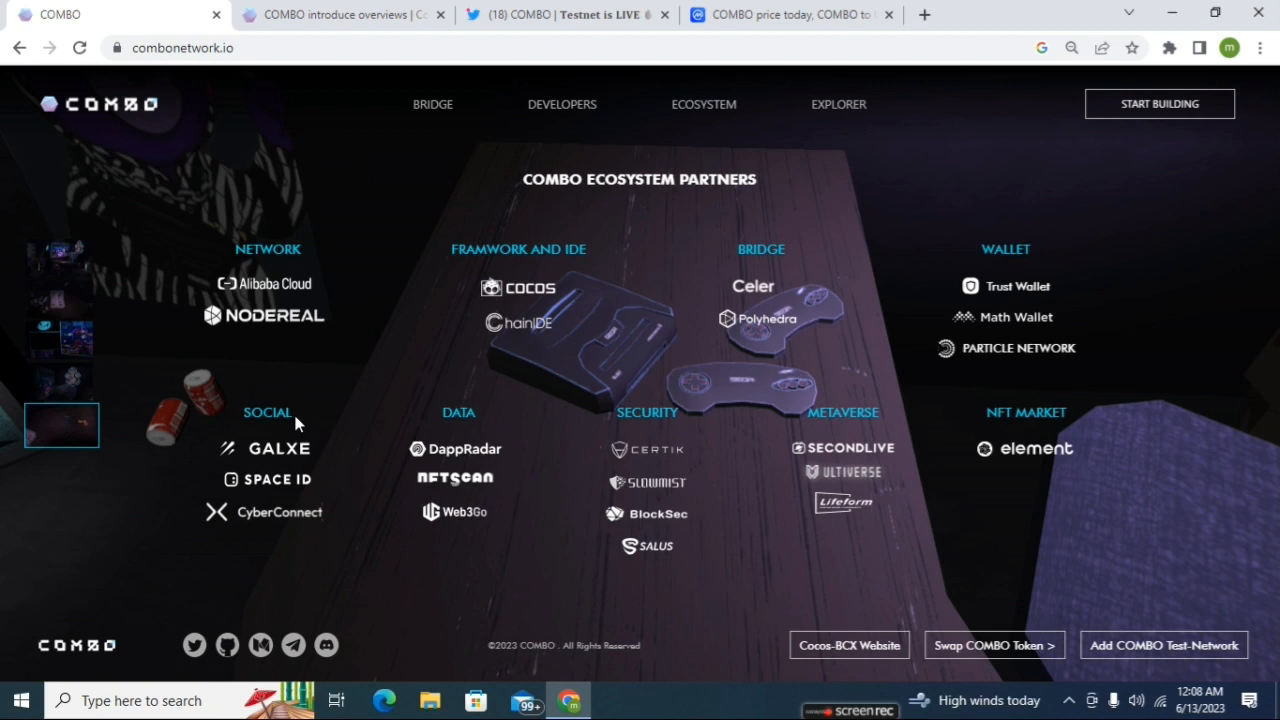
pyautogui.moveTo(658, 448)
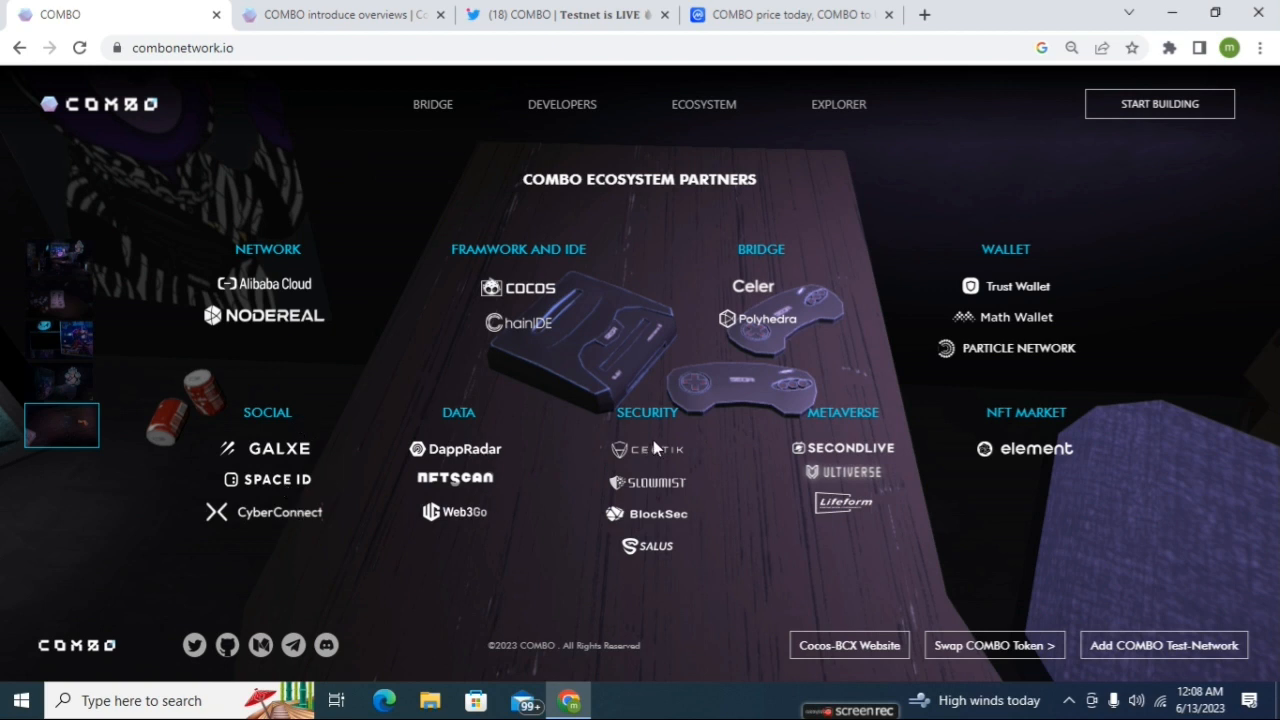
pyautogui.moveTo(675, 500)
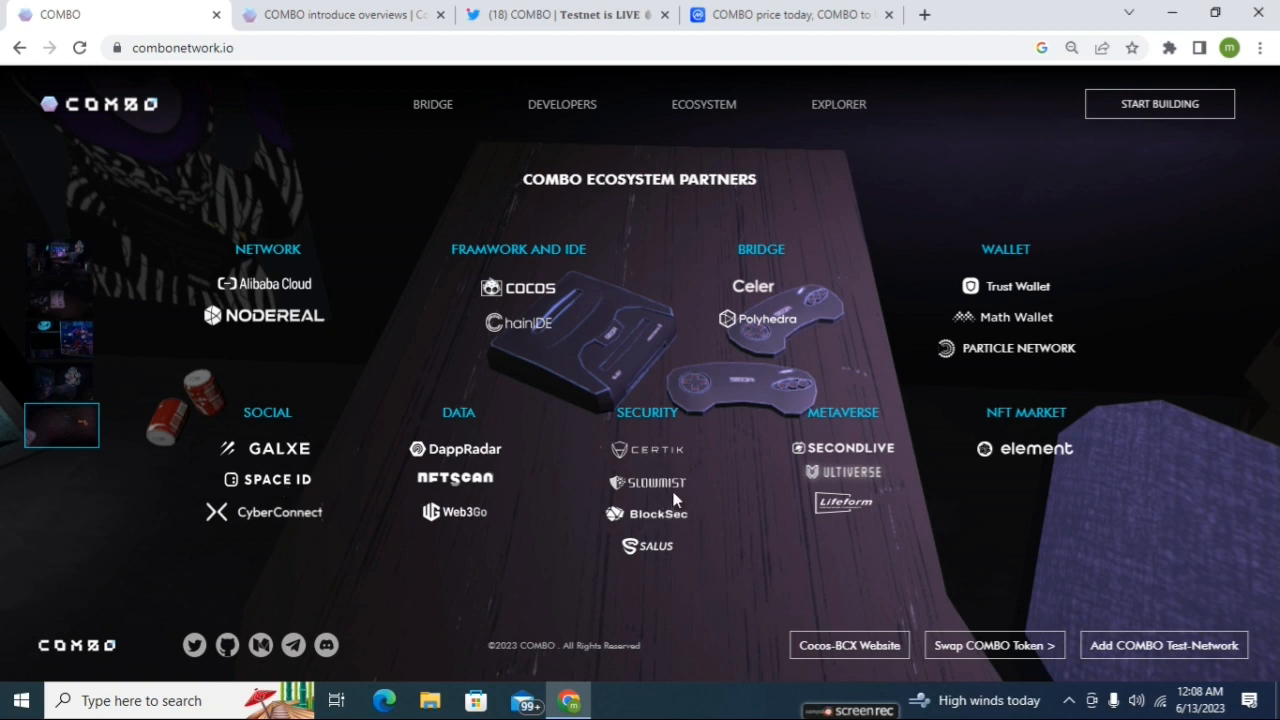
pyautogui.moveTo(670, 470)
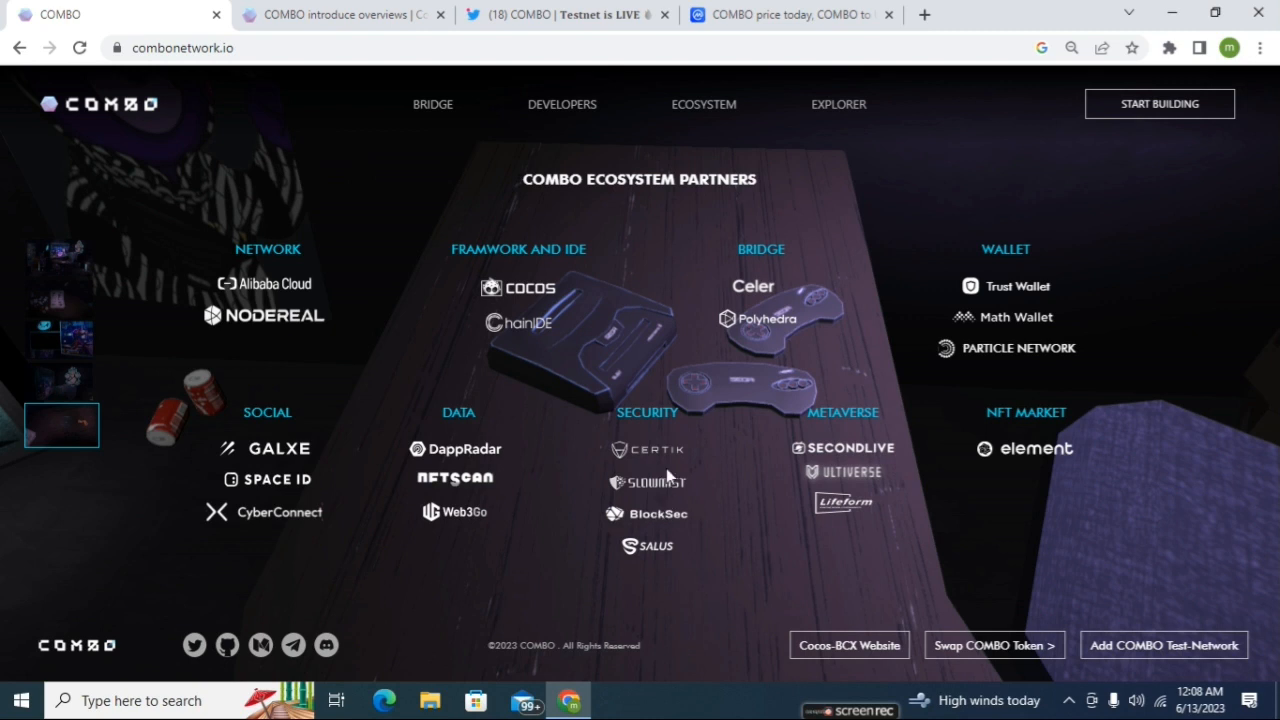
pyautogui.moveTo(655, 470)
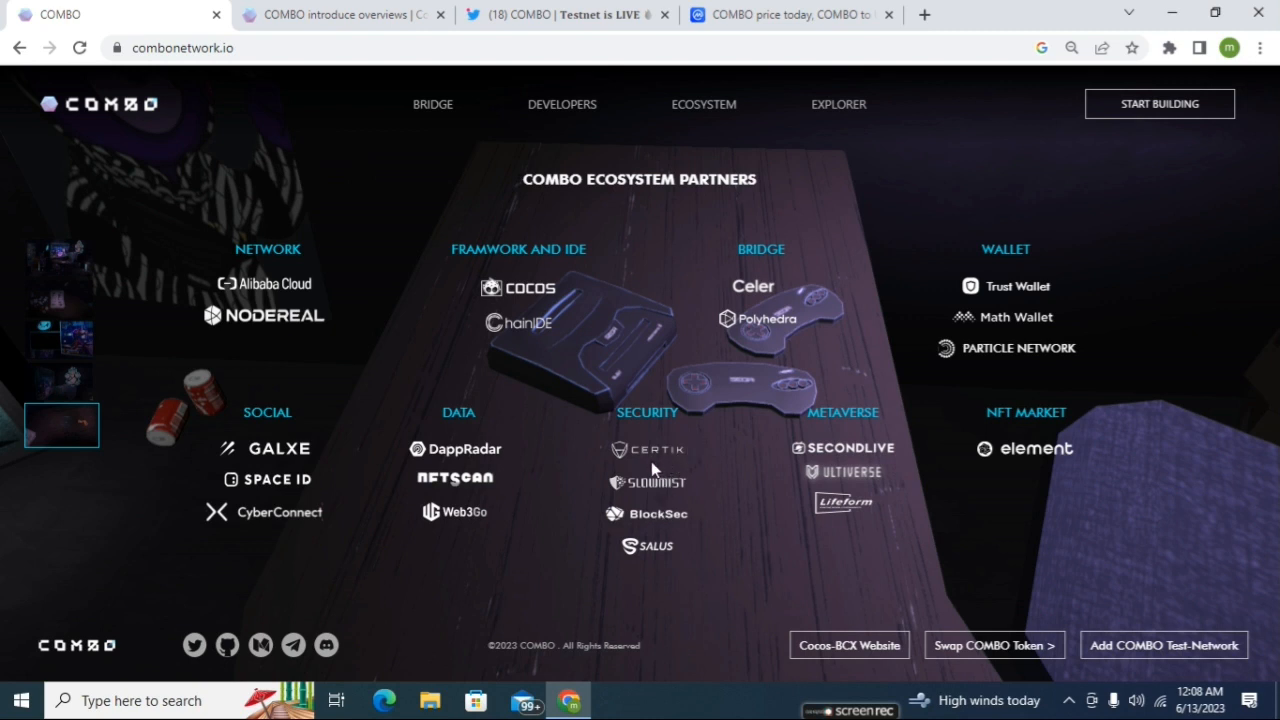
pyautogui.moveTo(662, 495)
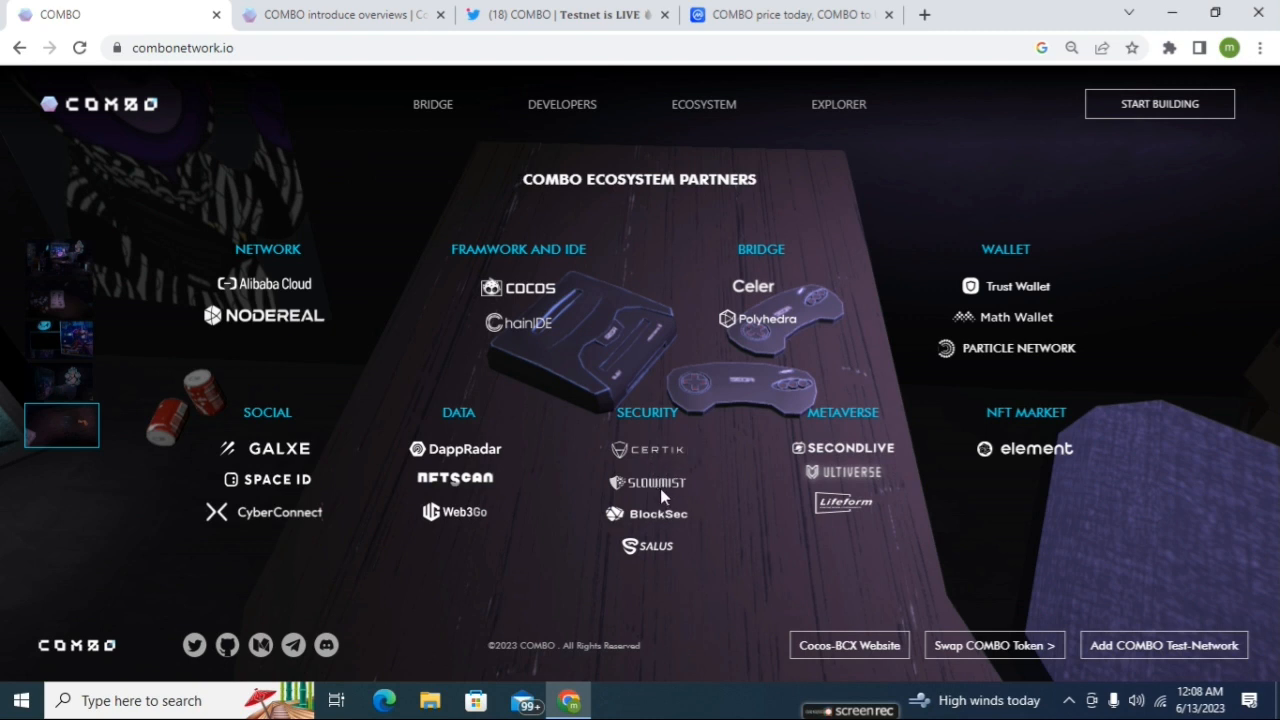
pyautogui.moveTo(675, 495)
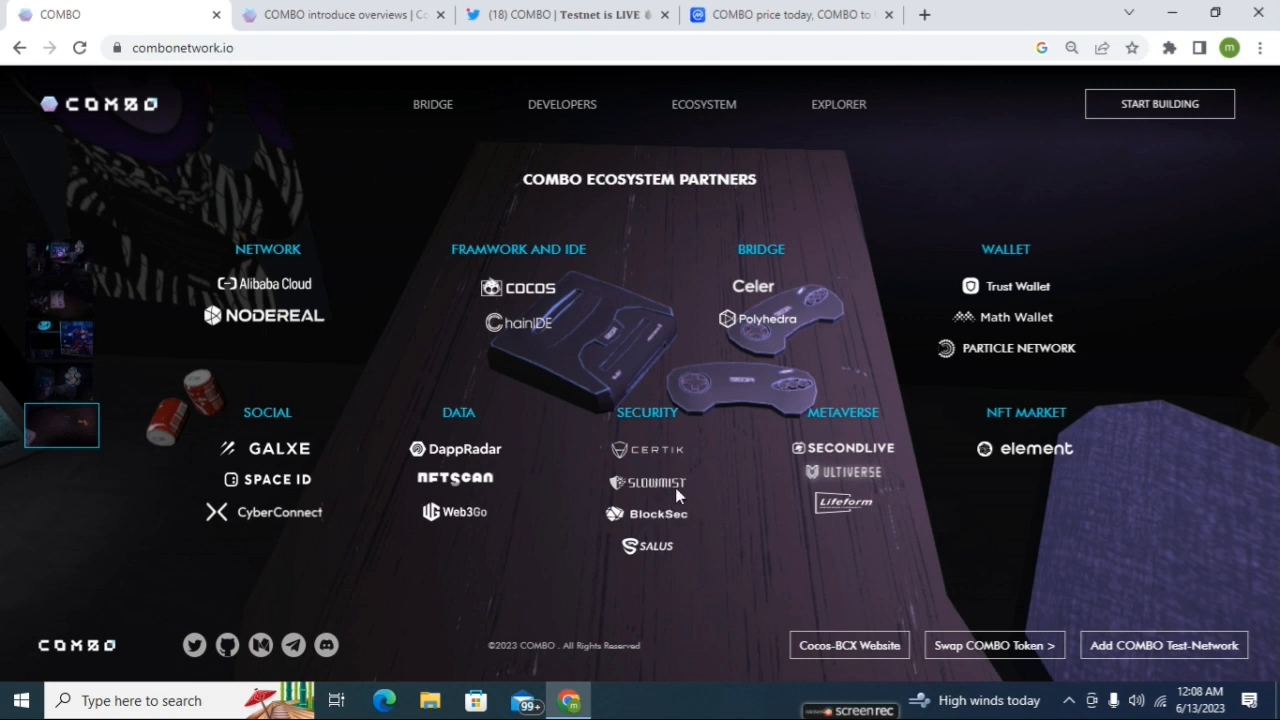
pyautogui.moveTo(662, 444)
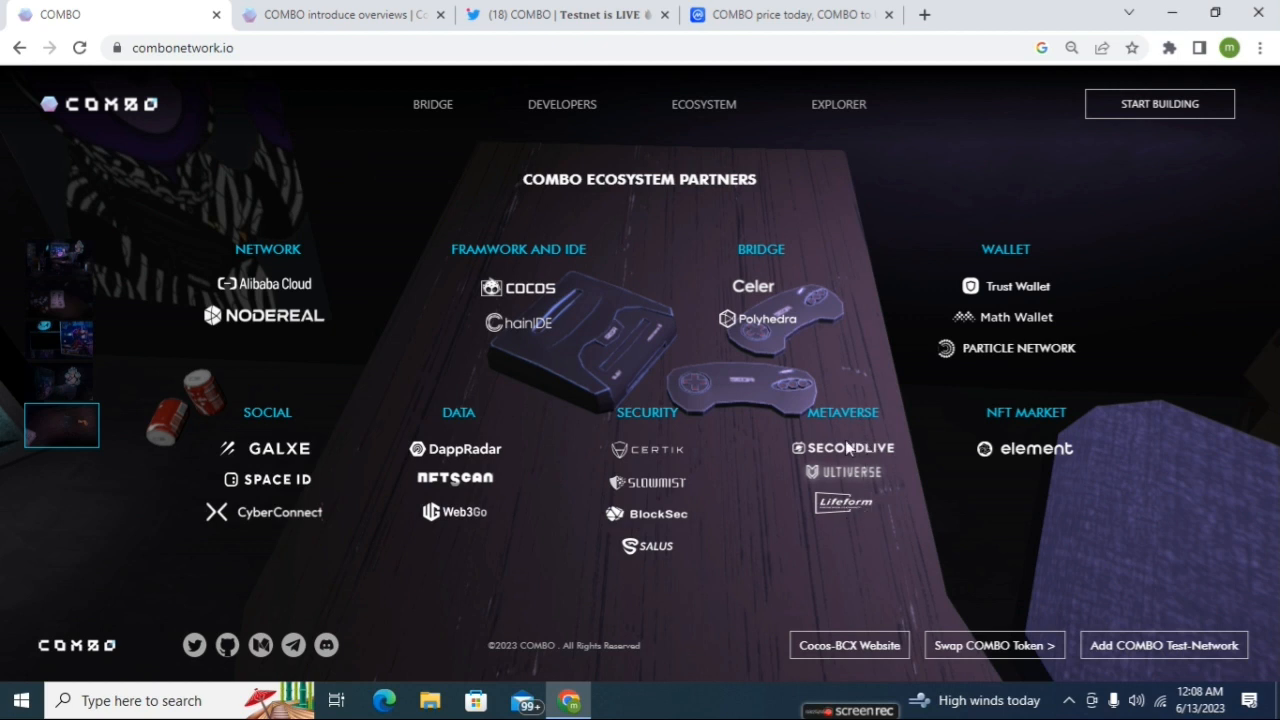
pyautogui.moveTo(855, 490)
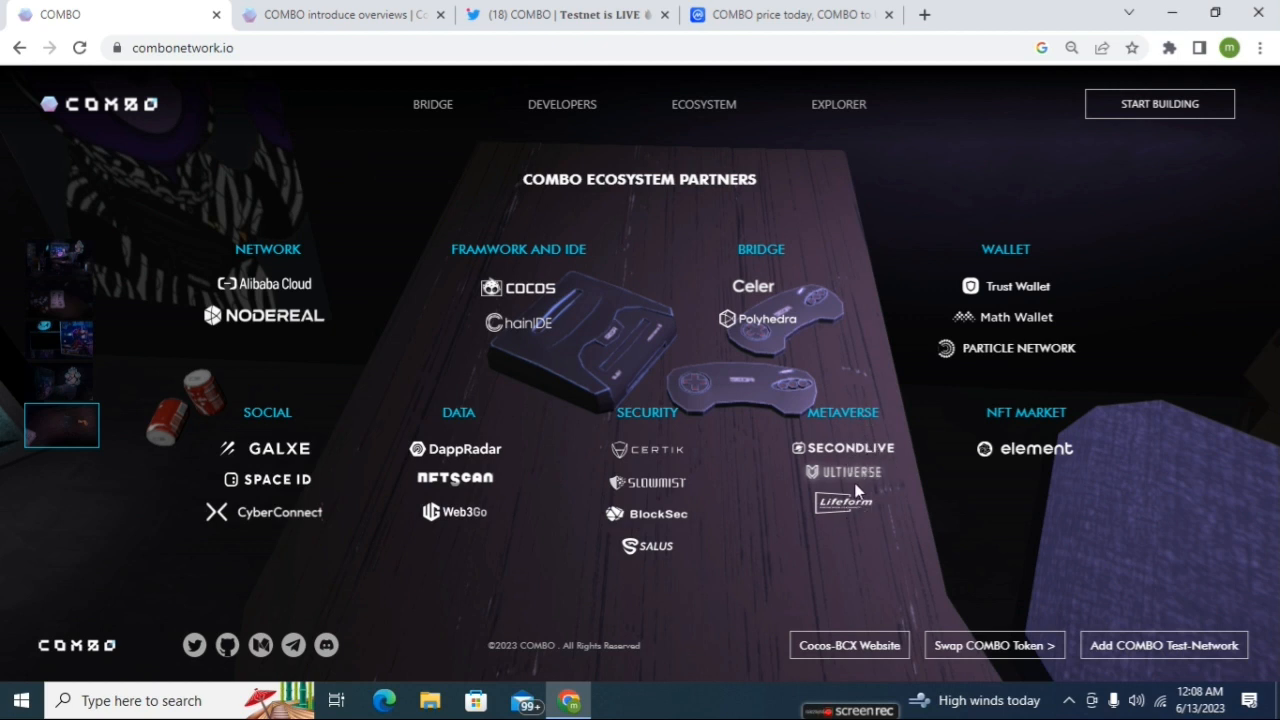
pyautogui.moveTo(900, 505)
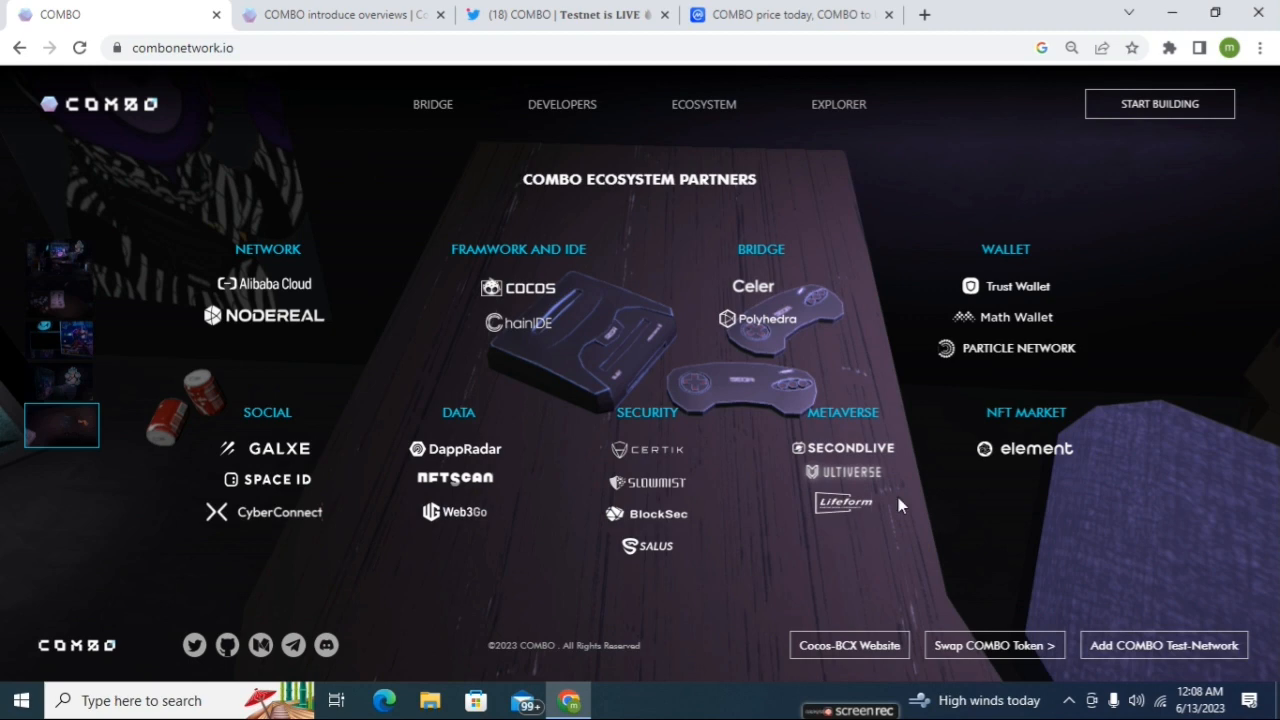
pyautogui.moveTo(1080, 442)
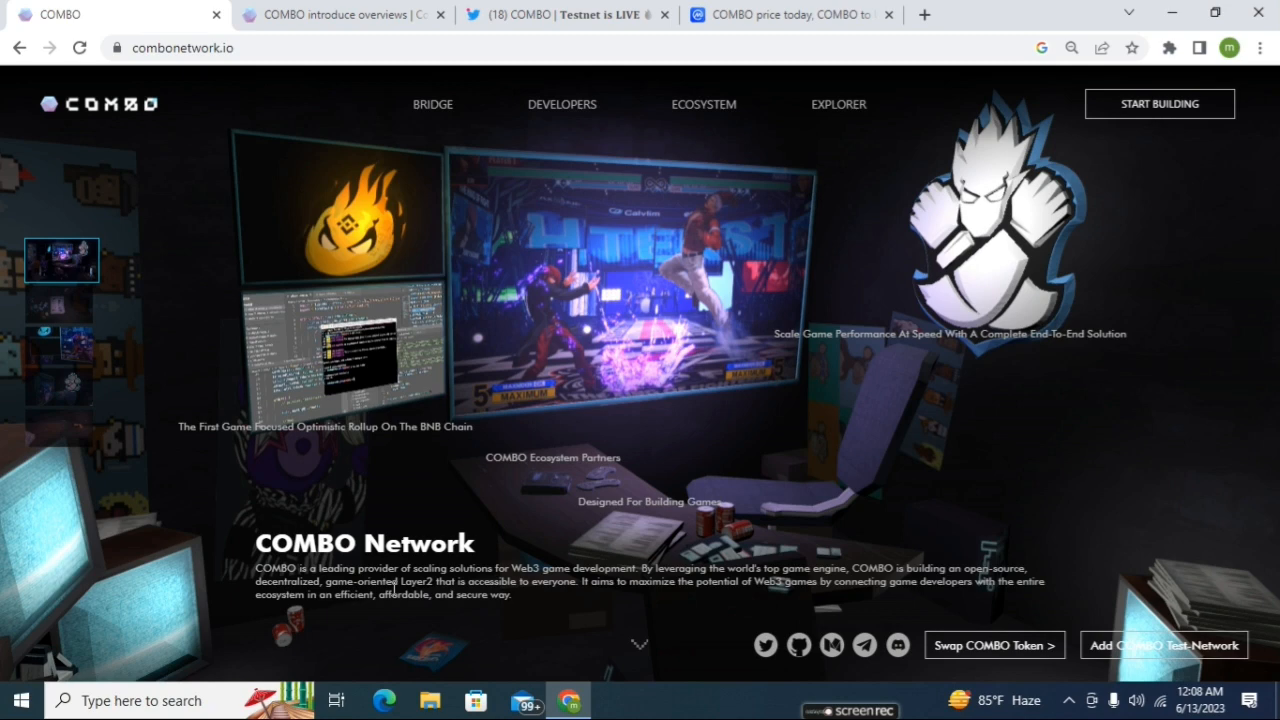
pyautogui.moveTo(790, 605)
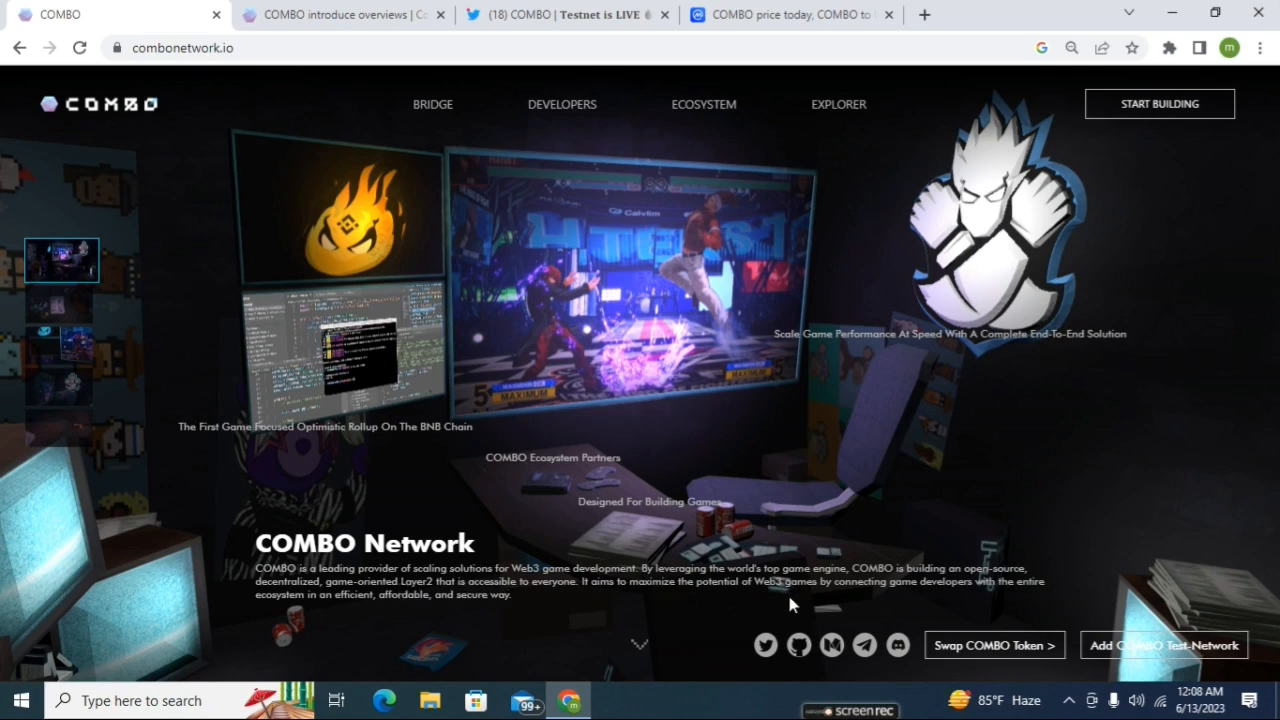
pyautogui.moveTo(930, 485)
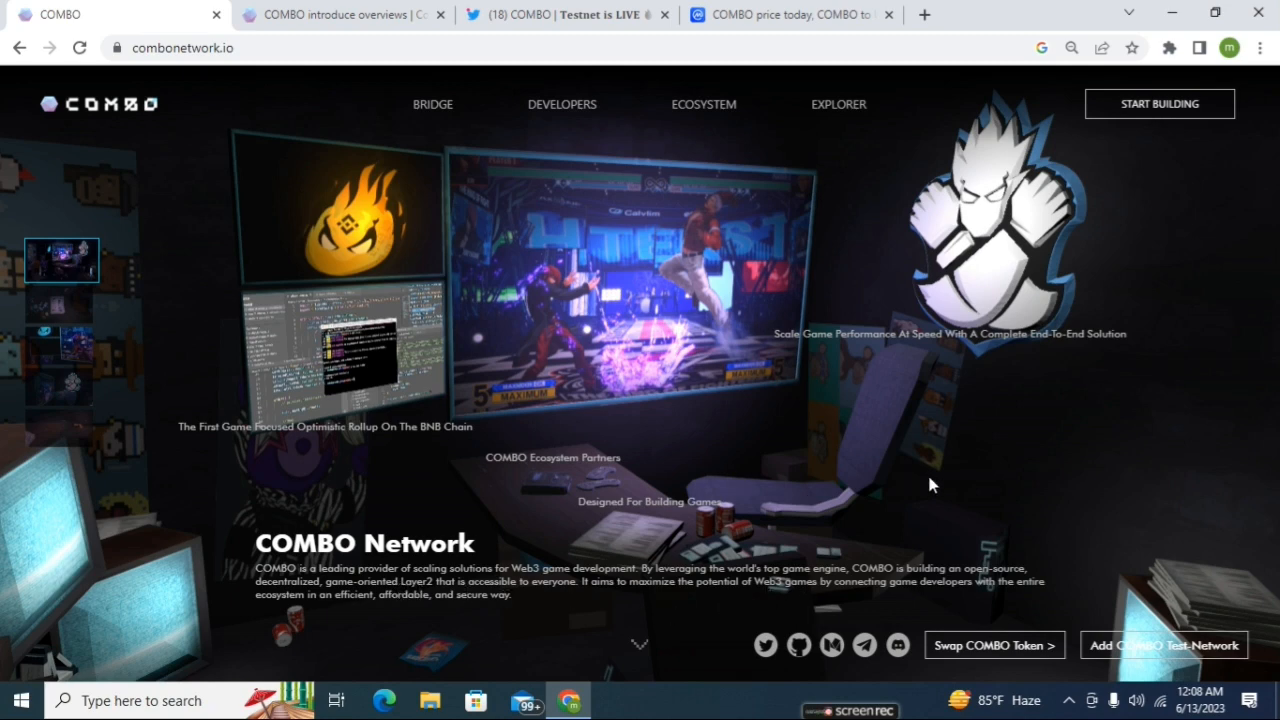
# - Switch to the COMBO introduce overviews page on docs.combonetwork.io
pyautogui.click(340, 14)
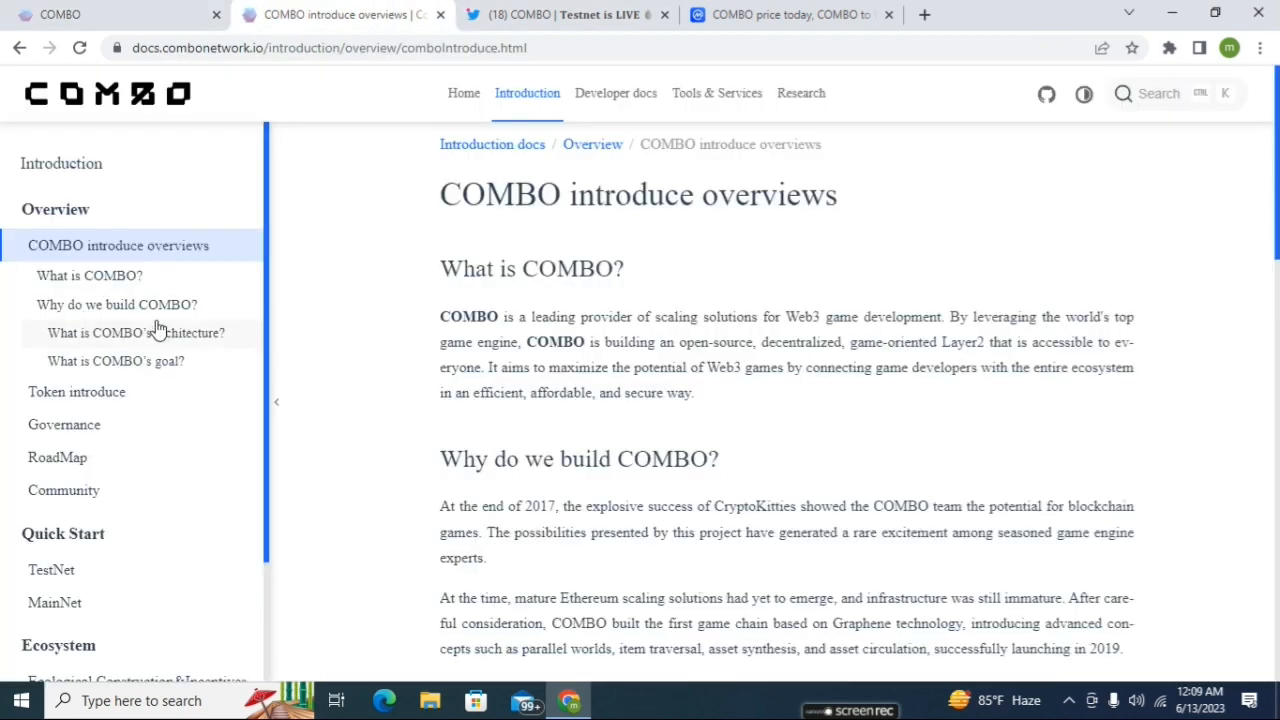
# - Review the docs' architecture and COMBO × NodeReal diagram, then go to COMBO's Twitter profile
pyautogui.scroll(-3)
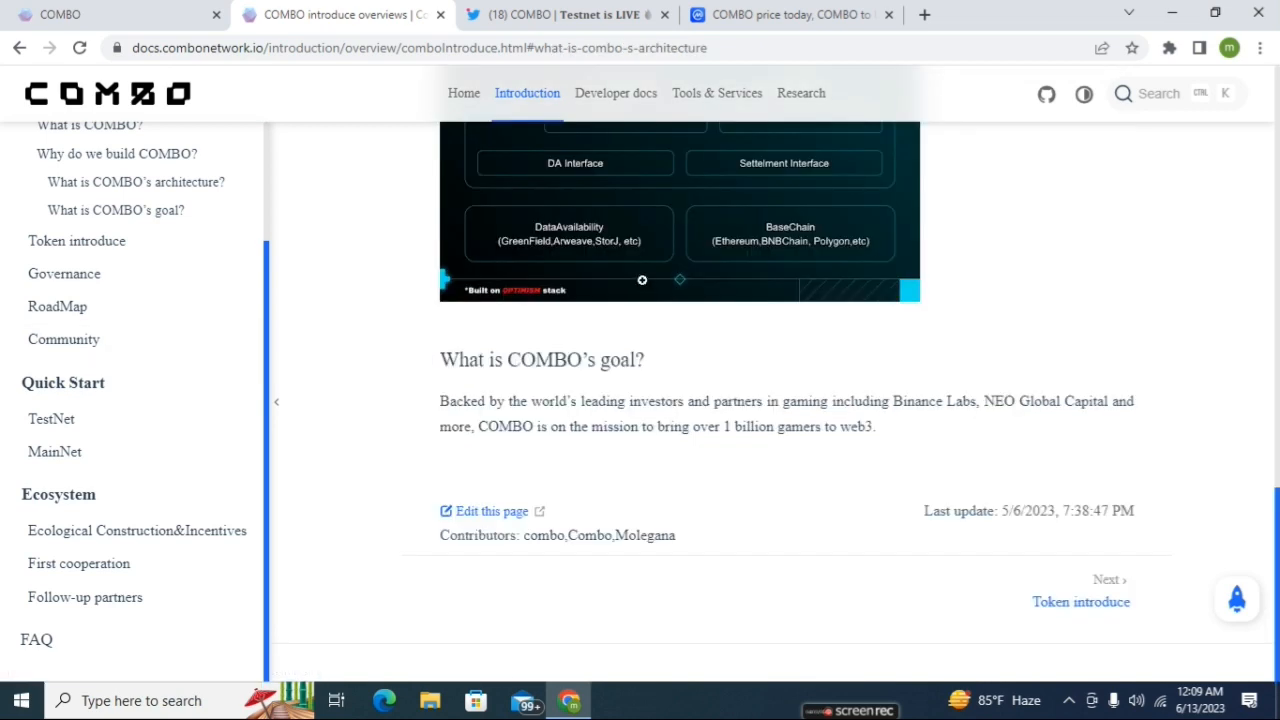
pyautogui.scroll(3)
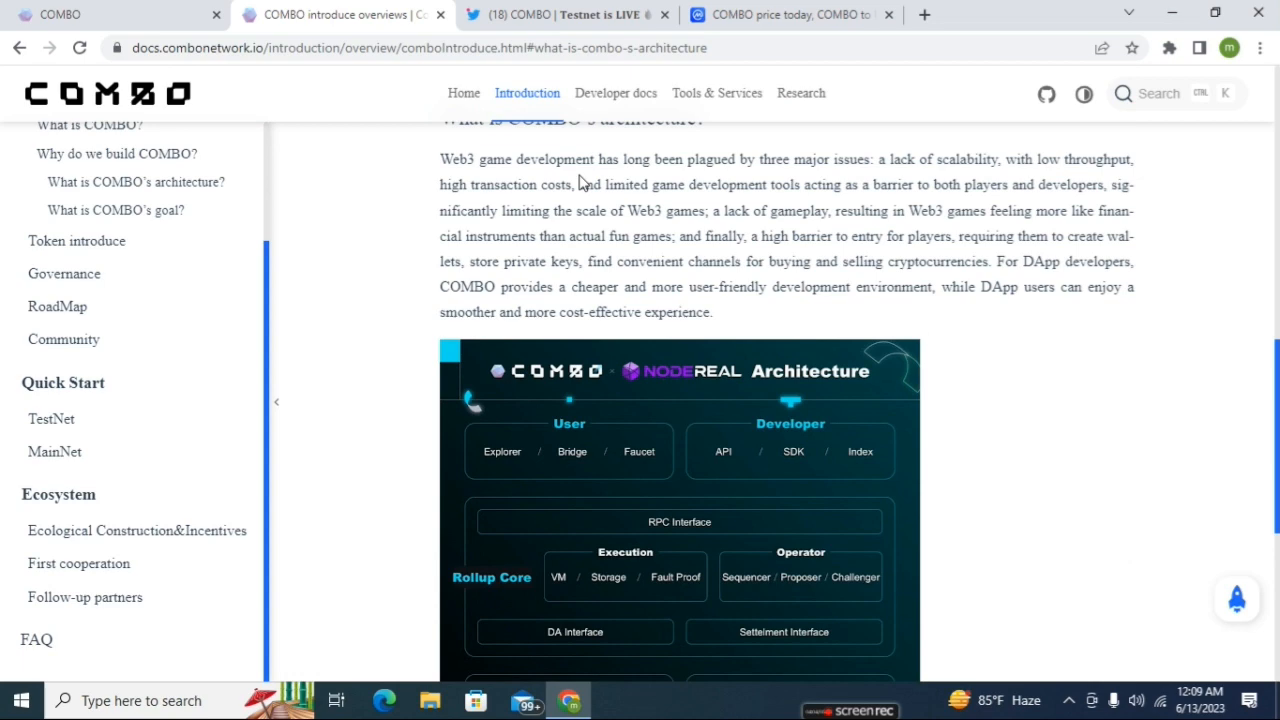
pyautogui.click(565, 14)
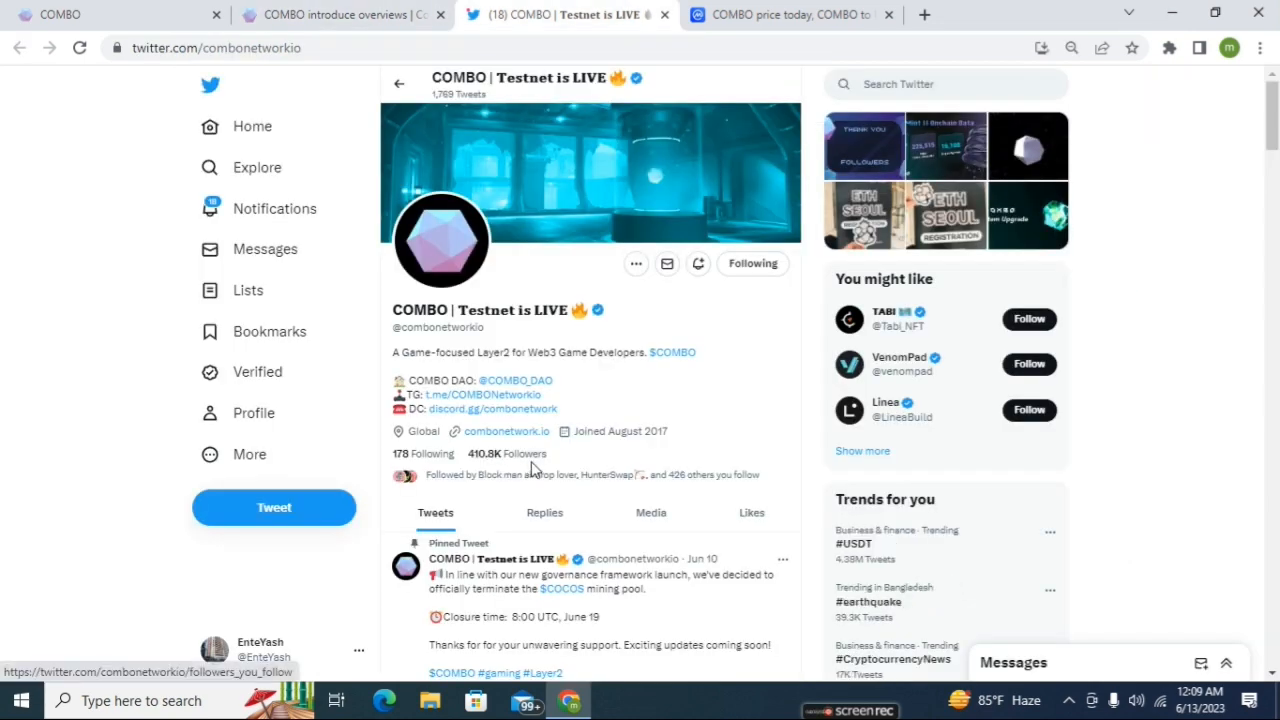
pyautogui.moveTo(548, 497)
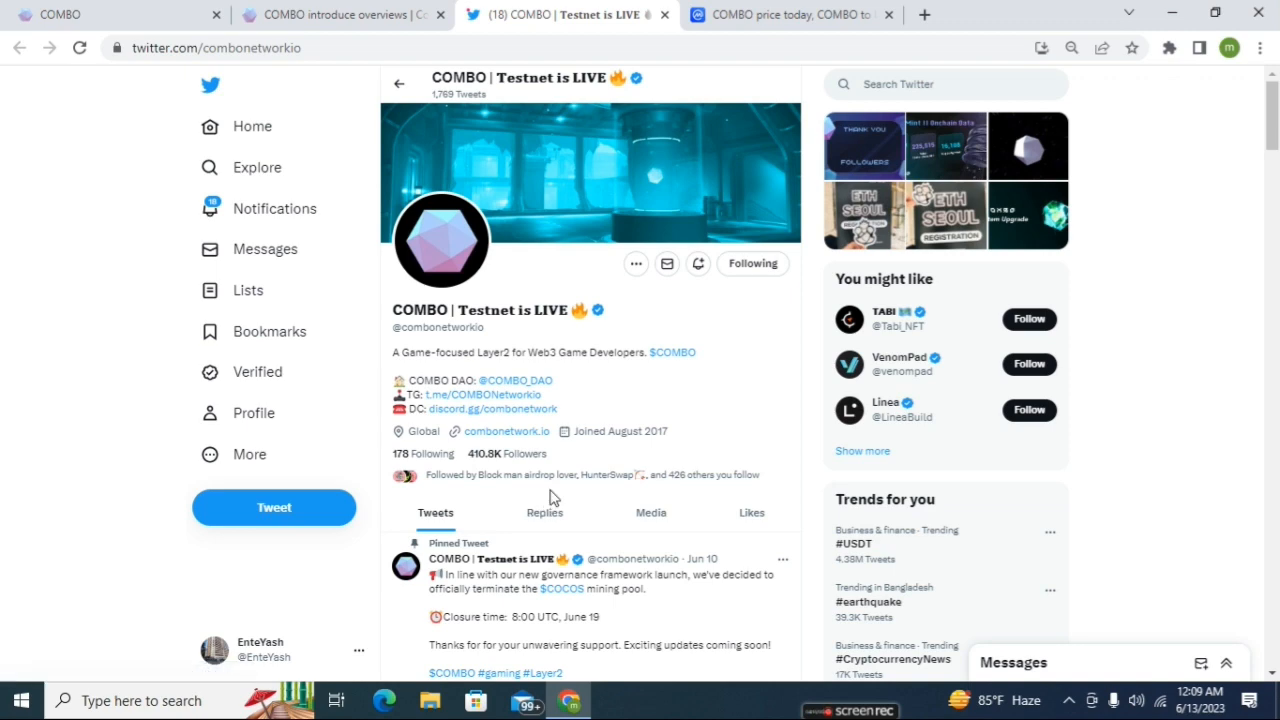
pyautogui.scroll(-3)
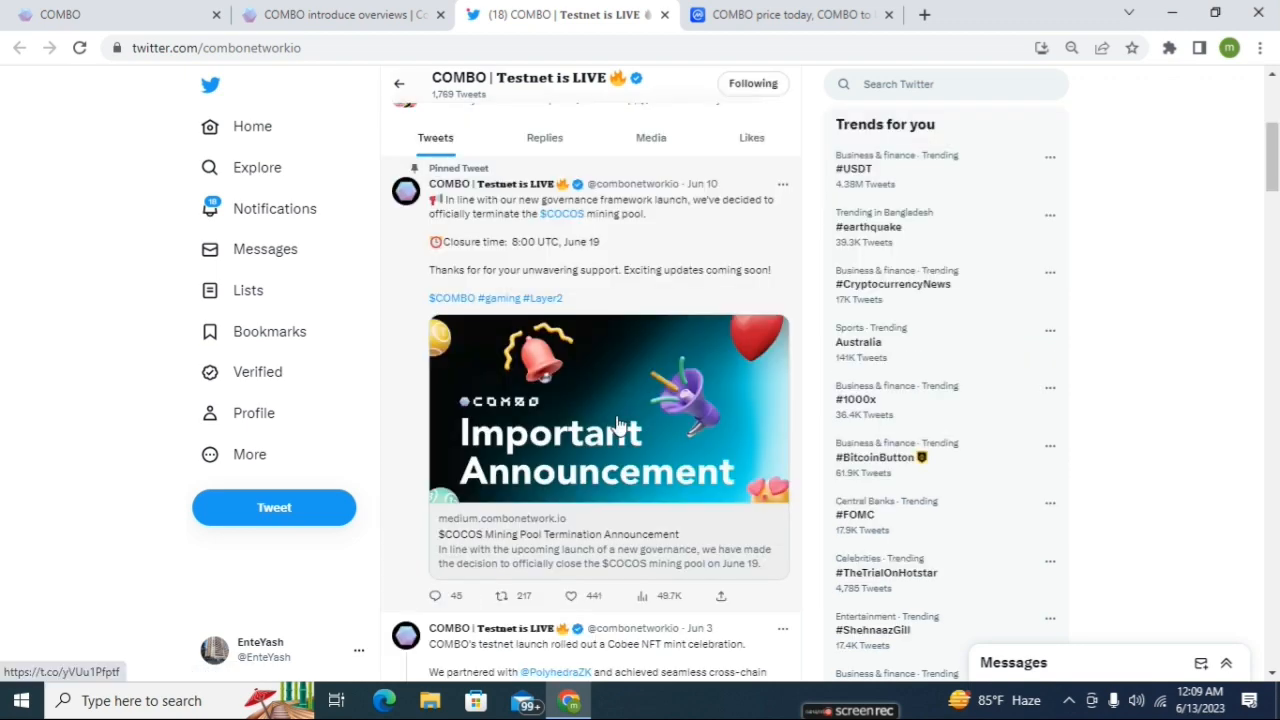
pyautogui.scroll(-3)
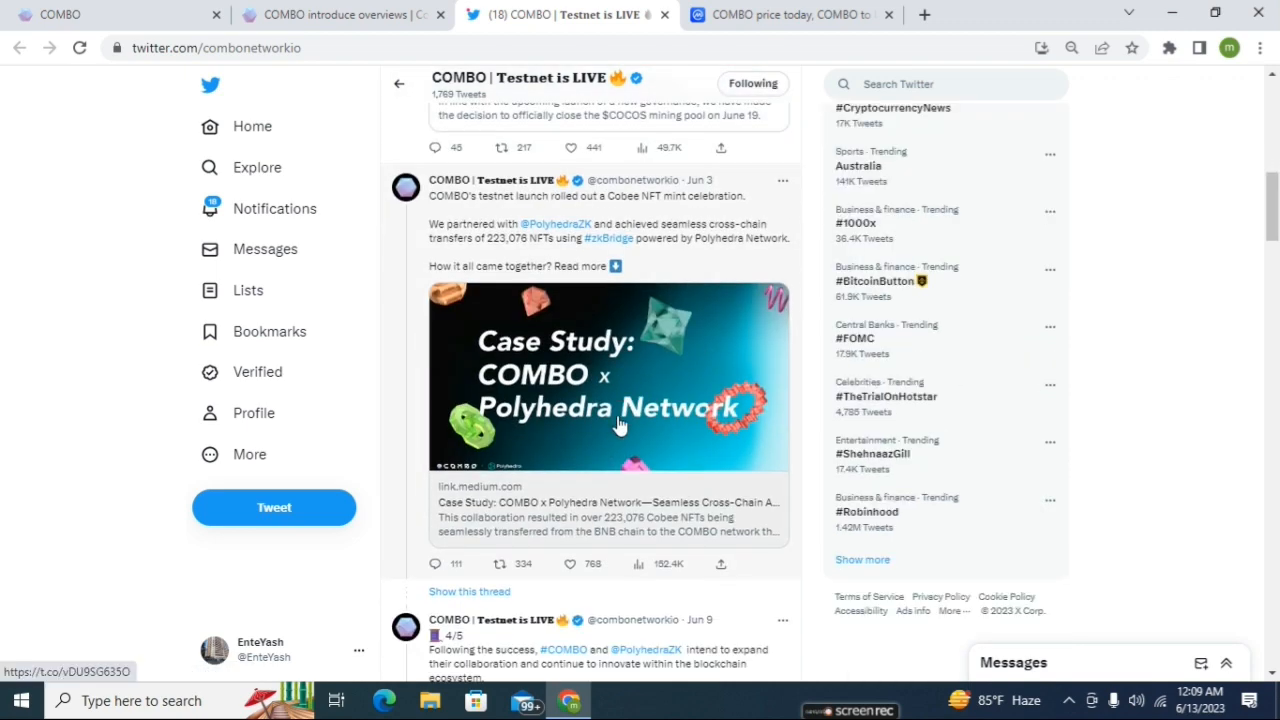
pyautogui.scroll(-3)
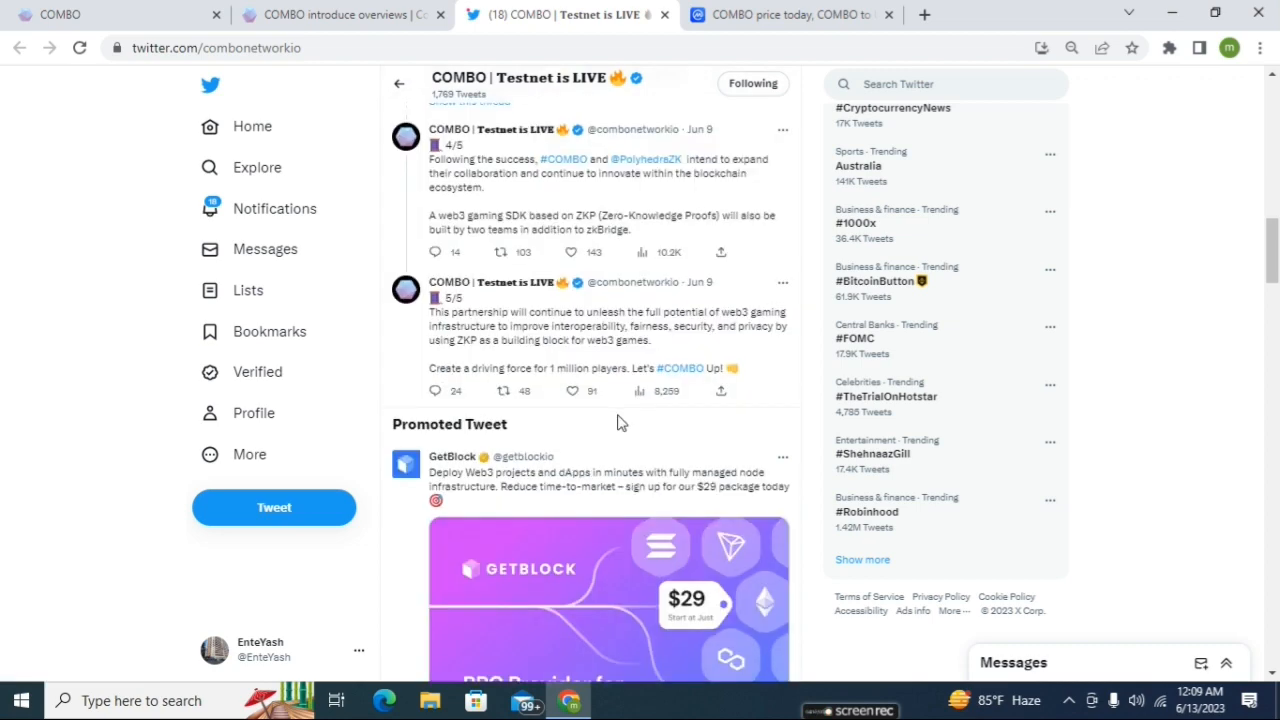
pyautogui.scroll(-3)
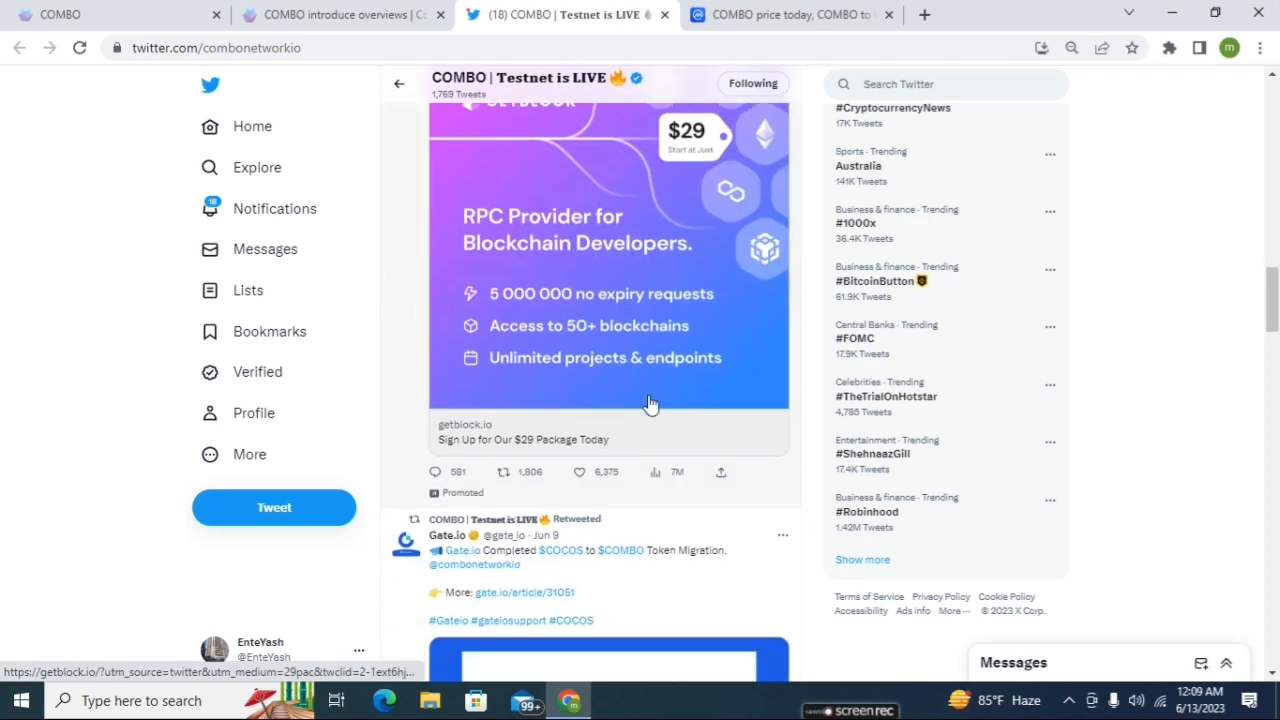
pyautogui.scroll(-3)
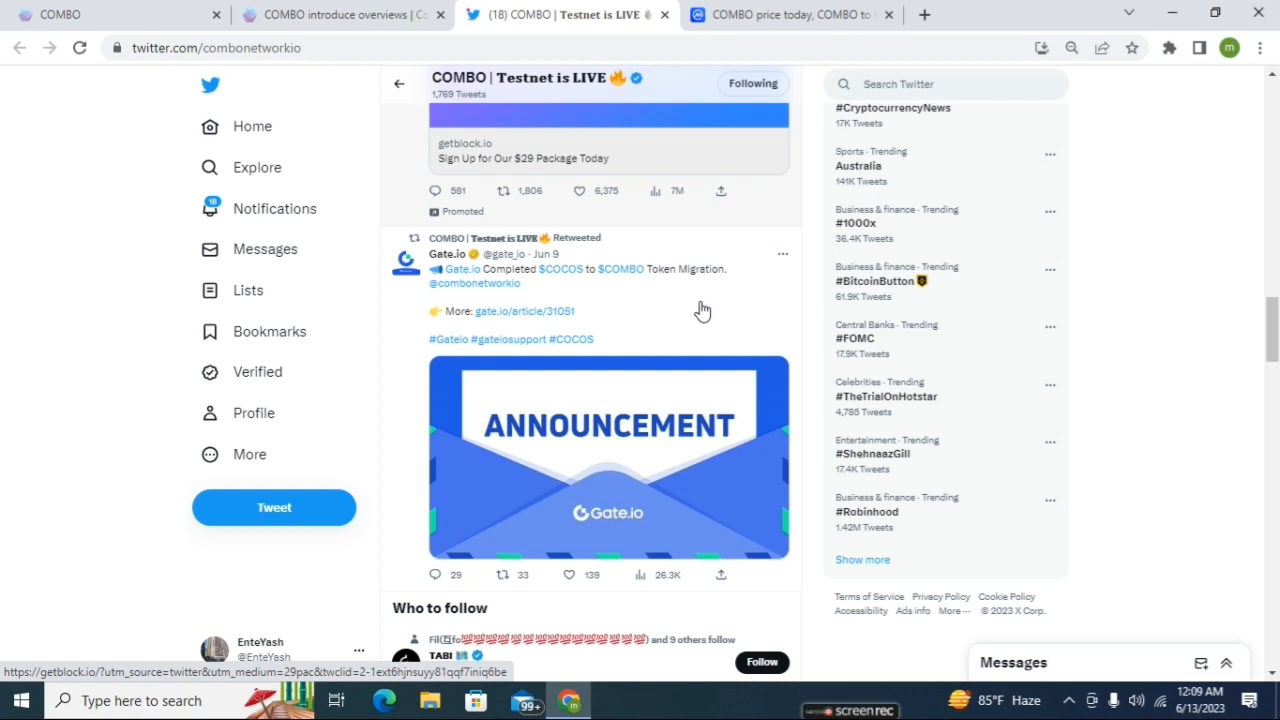
pyautogui.moveTo(600, 355)
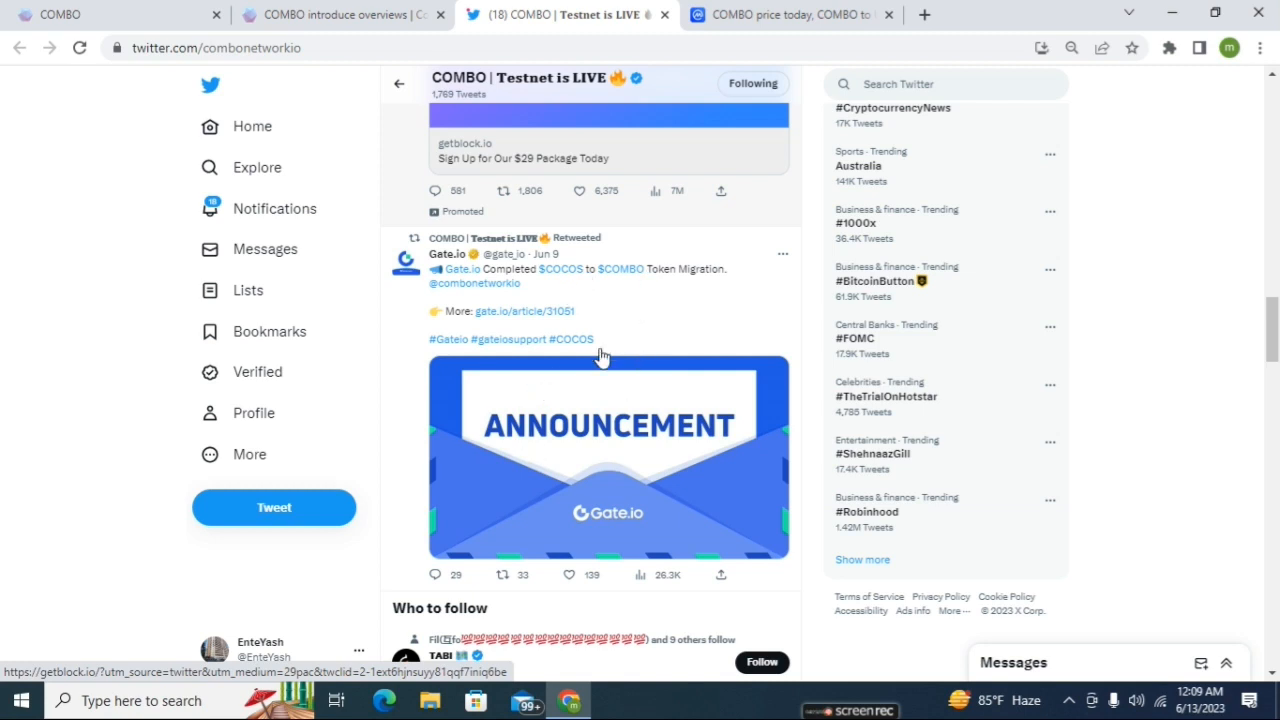
pyautogui.moveTo(639, 281)
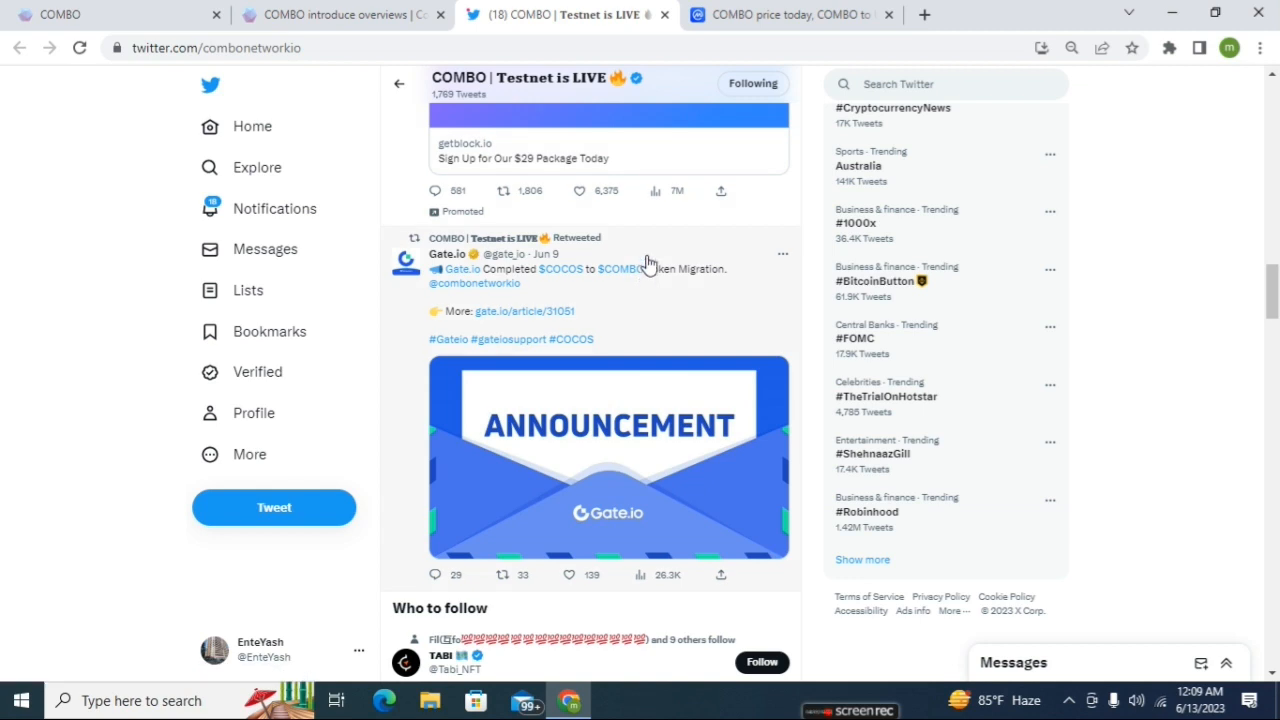
pyautogui.moveTo(645, 301)
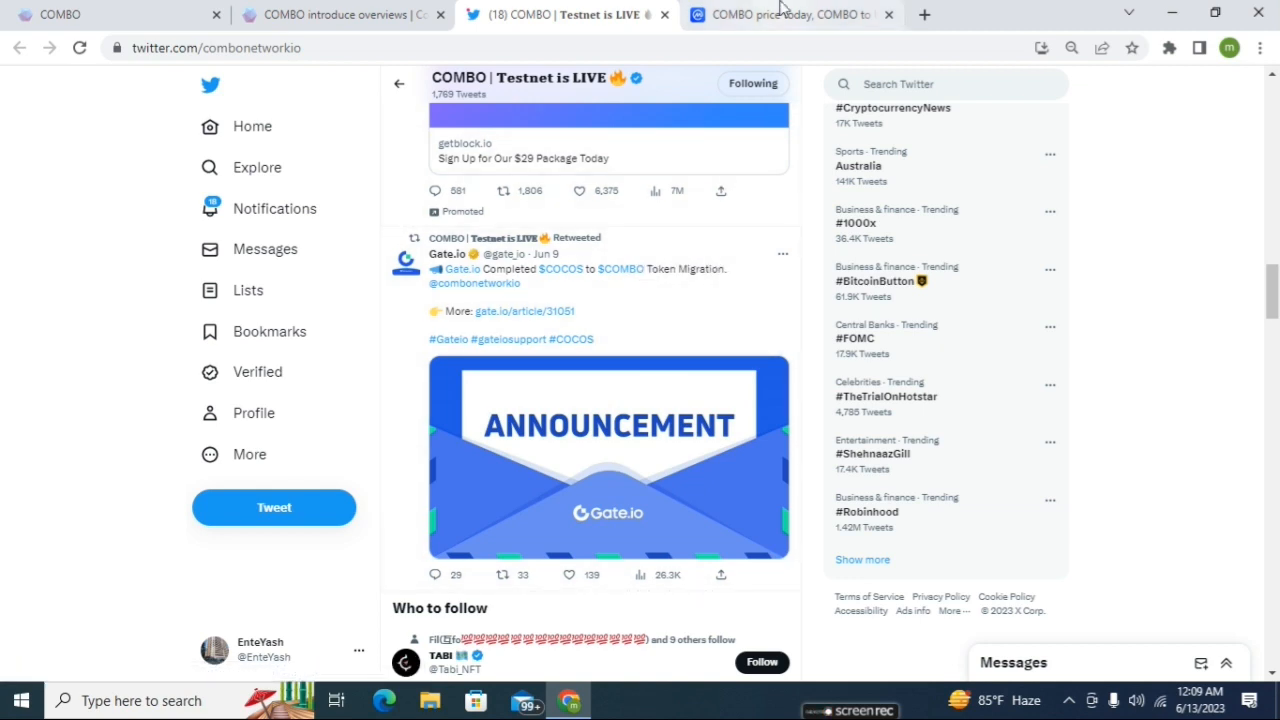
pyautogui.click(790, 14)
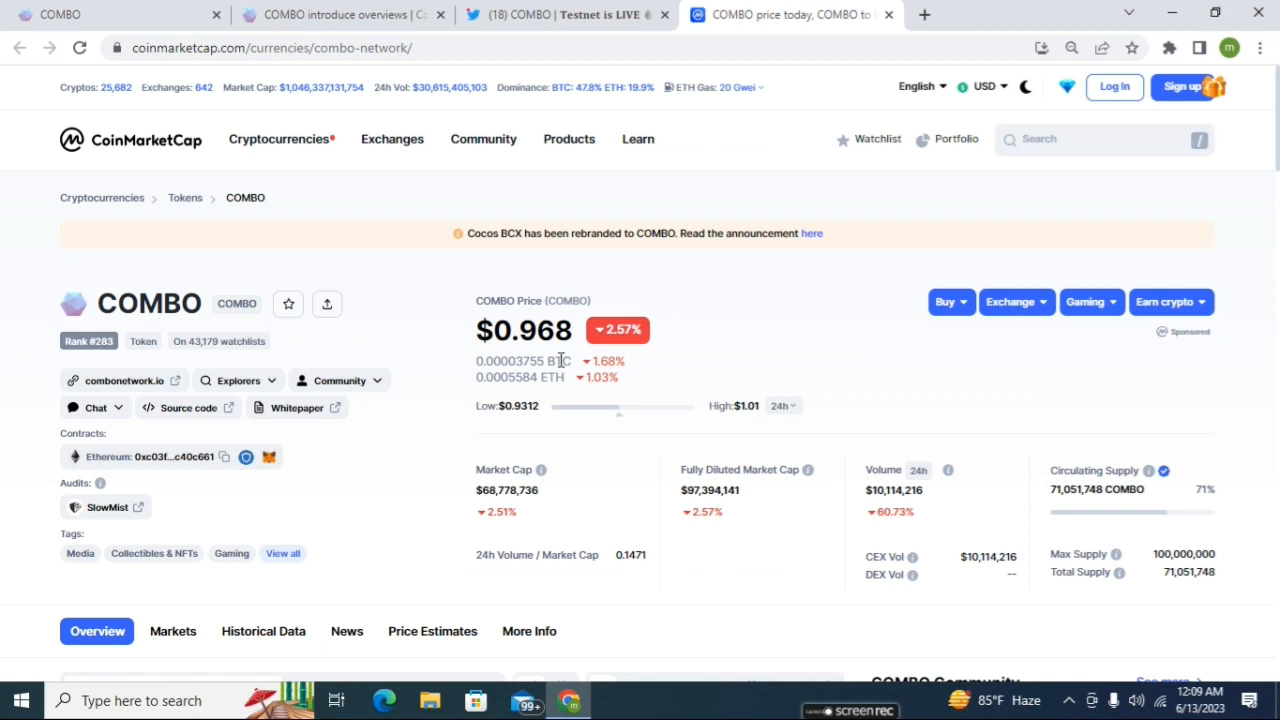
# - Scroll the $0.968 COMBO price page down to the empty COMBO Markets section
pyautogui.scroll(-3)
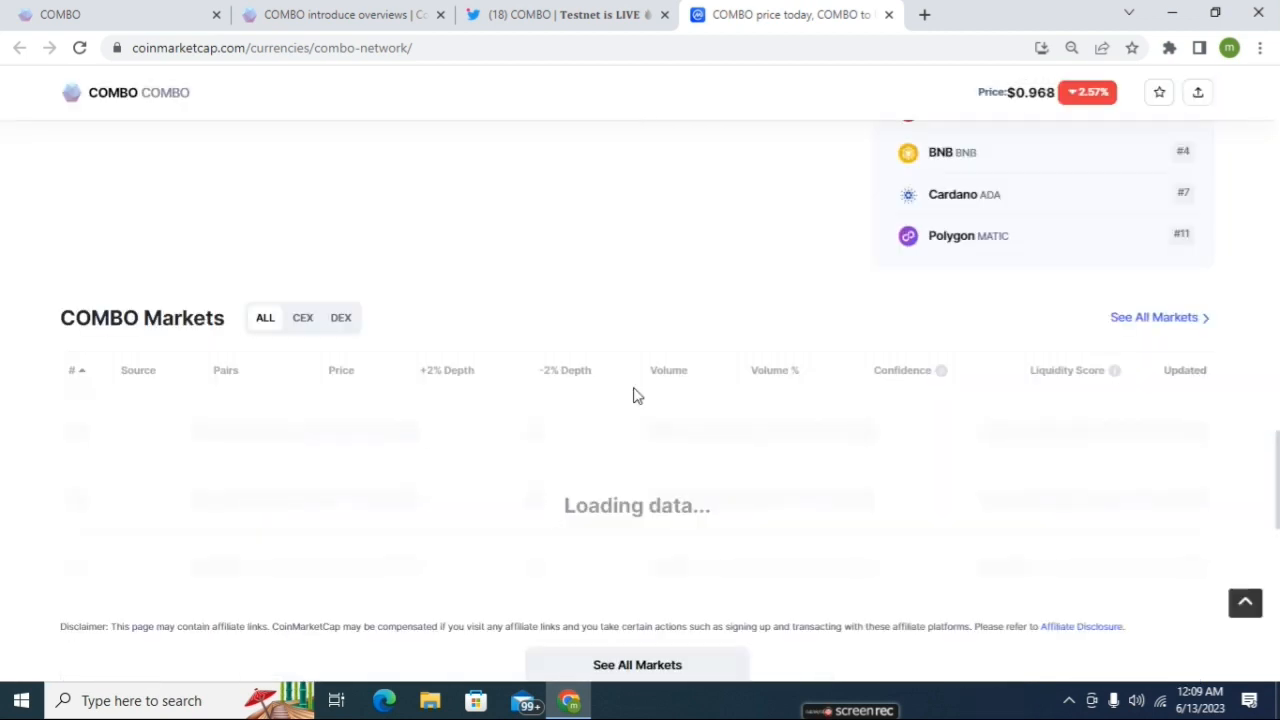
pyautogui.scroll(-3)
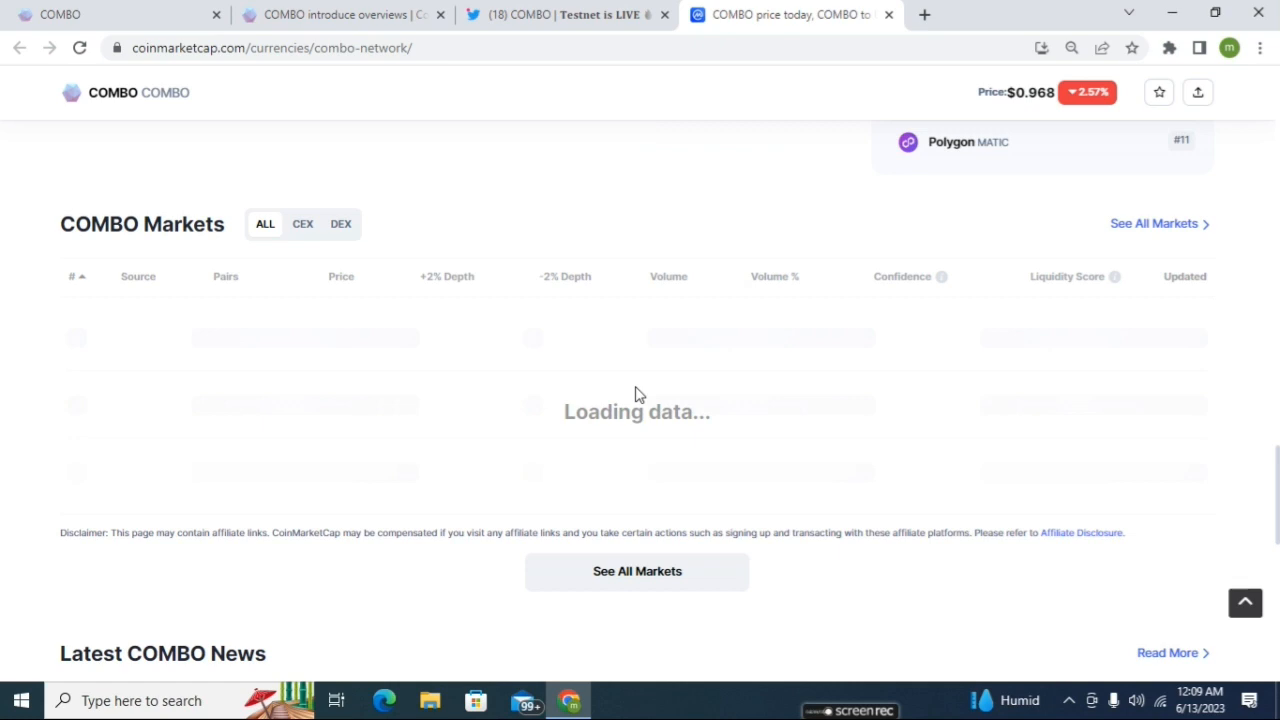
pyautogui.scroll(3)
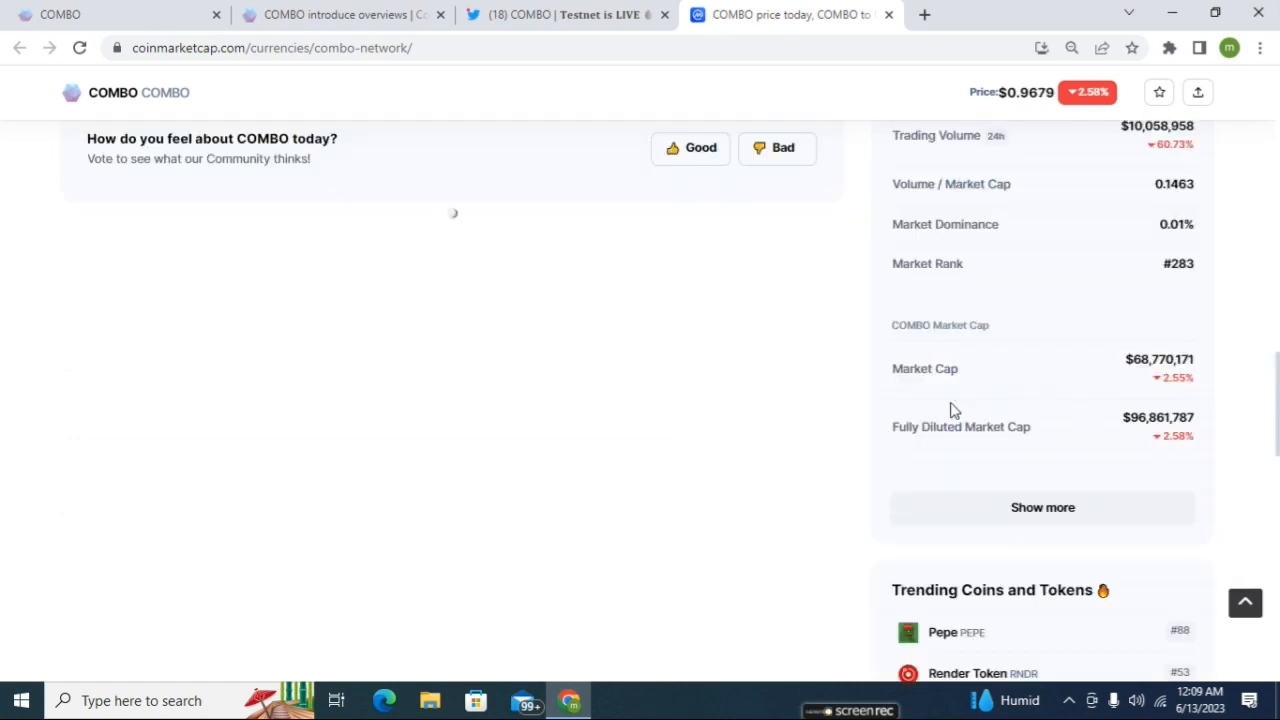
pyautogui.moveTo(1130, 390)
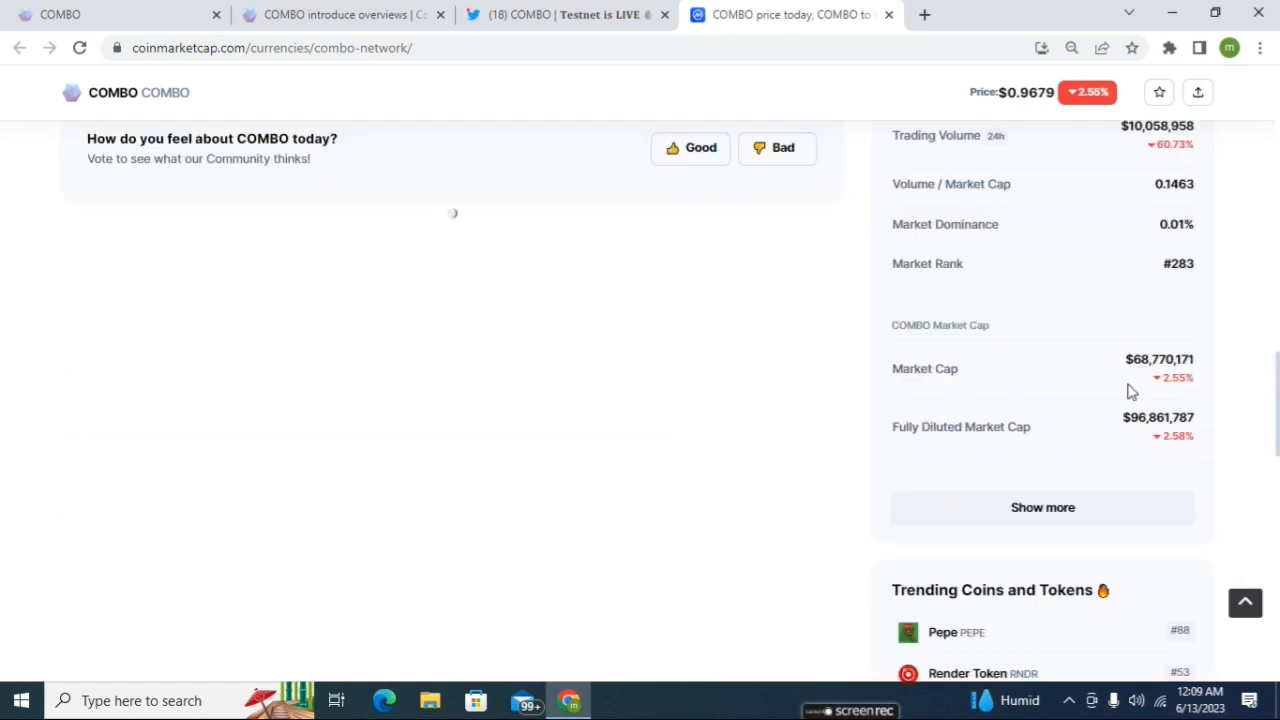
pyautogui.scroll(-3)
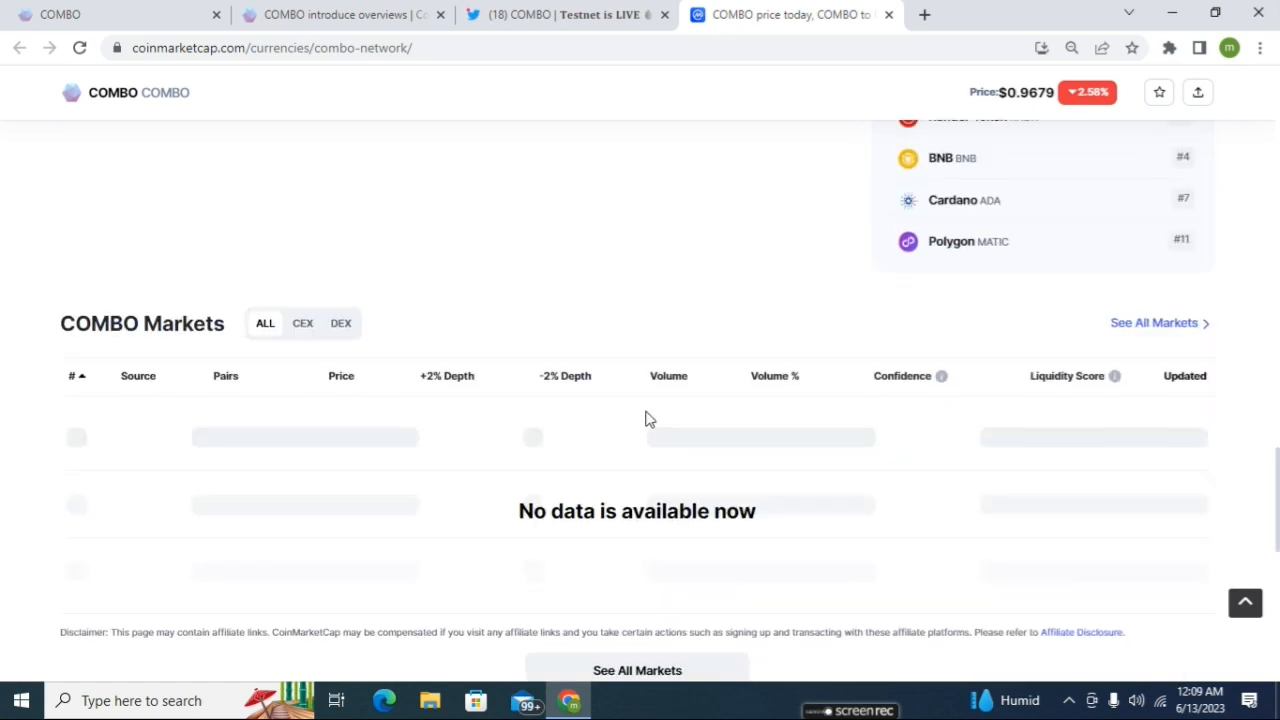